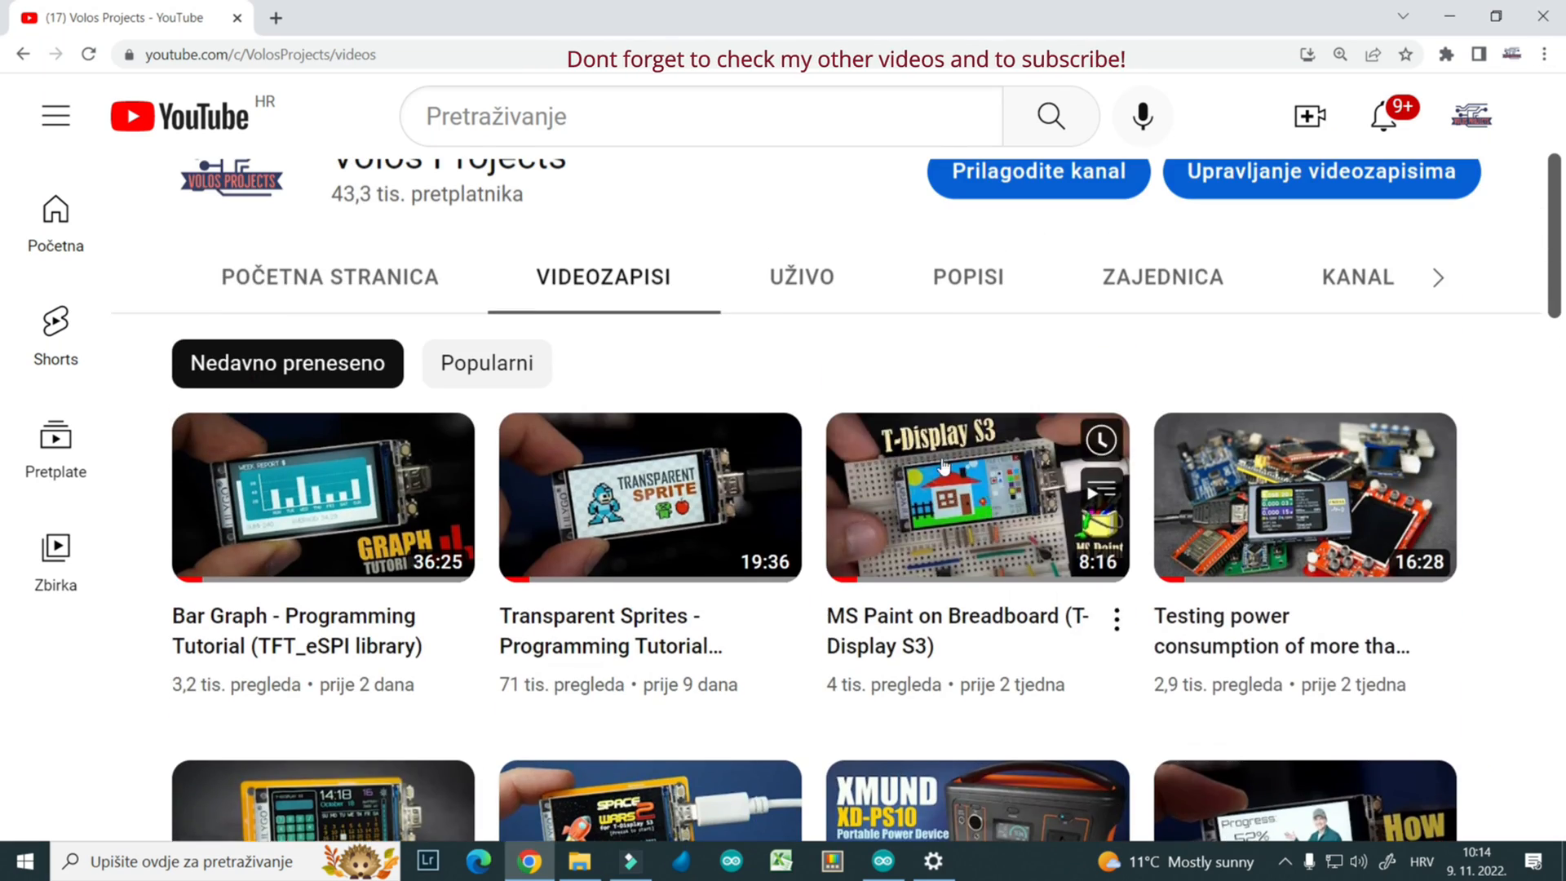
Preview the sw.gif animation in Photos and close the preview
{"action": "scroll", "scroll_direction": "down", "scroll_amount": 3}
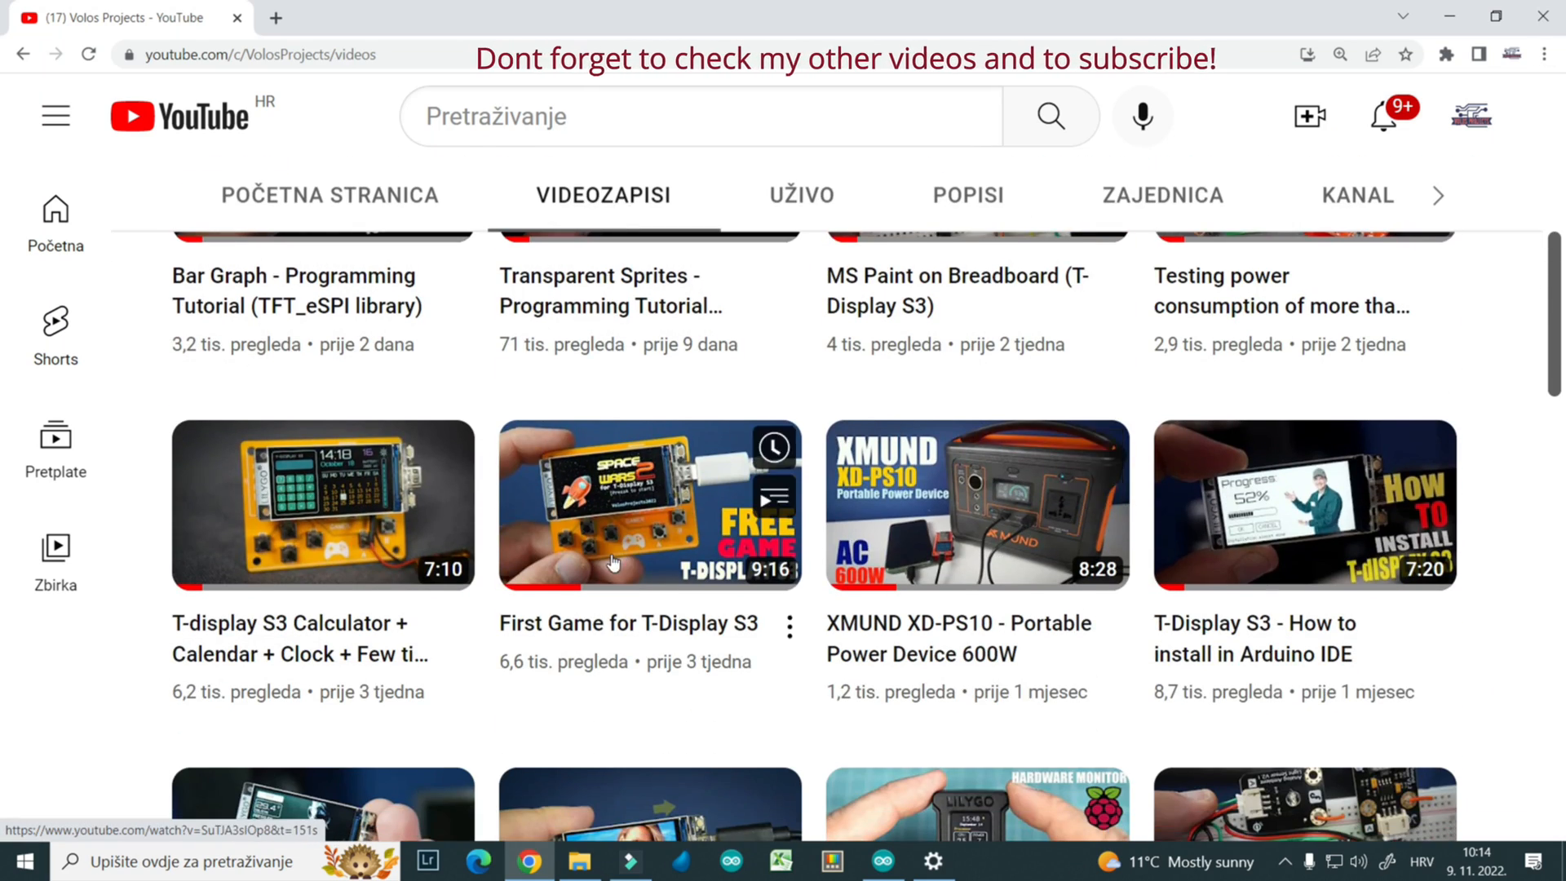
{"action": "scroll", "scroll_direction": "down", "scroll_amount": 3}
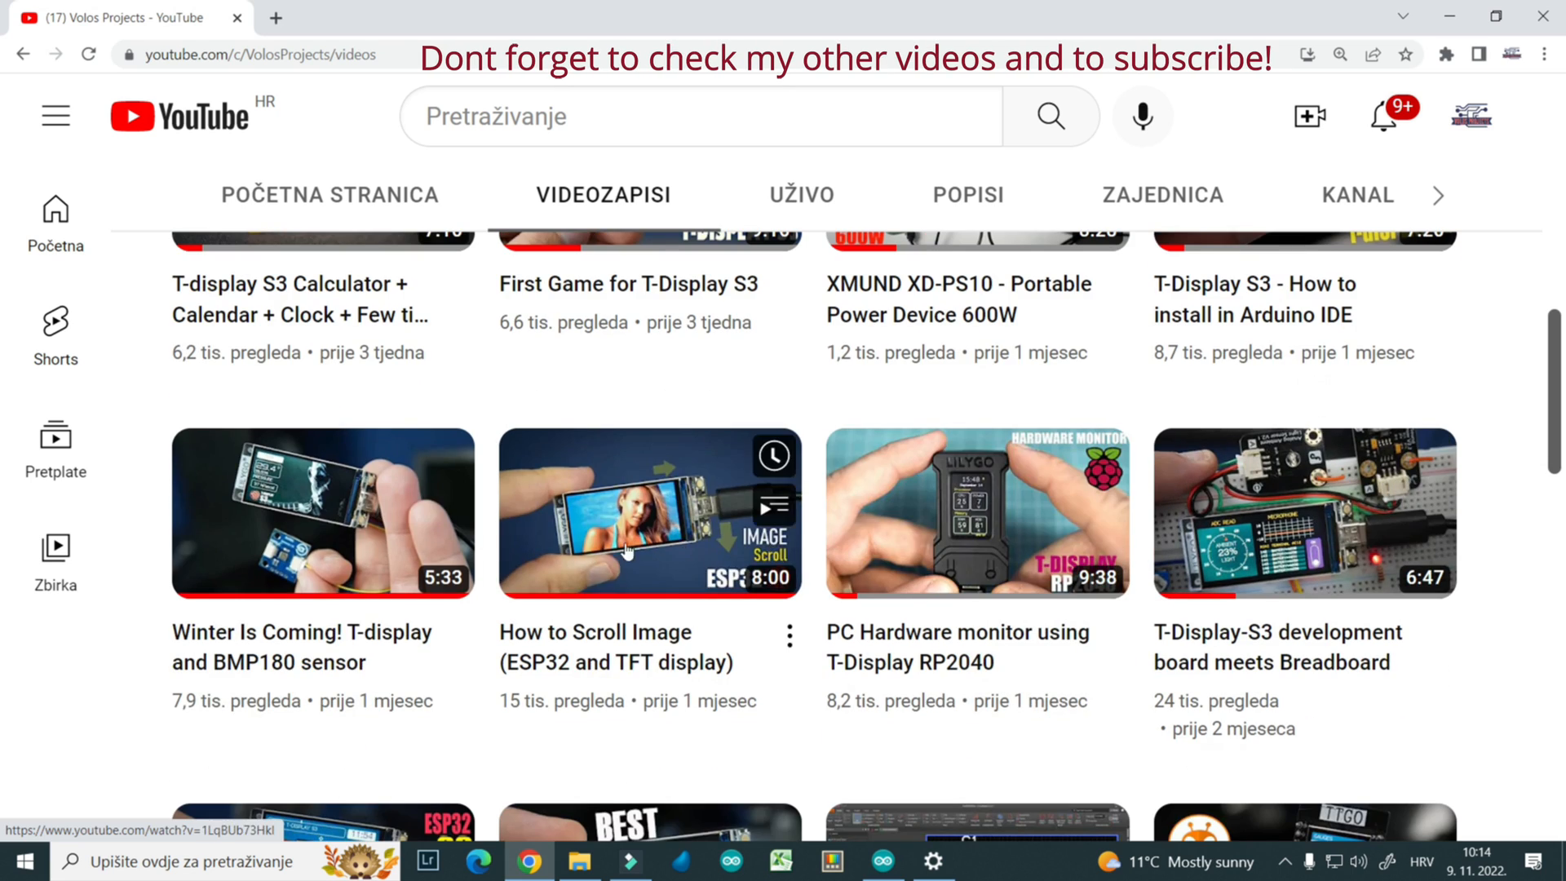
{"action": "scroll", "scroll_direction": "down", "scroll_amount": 3}
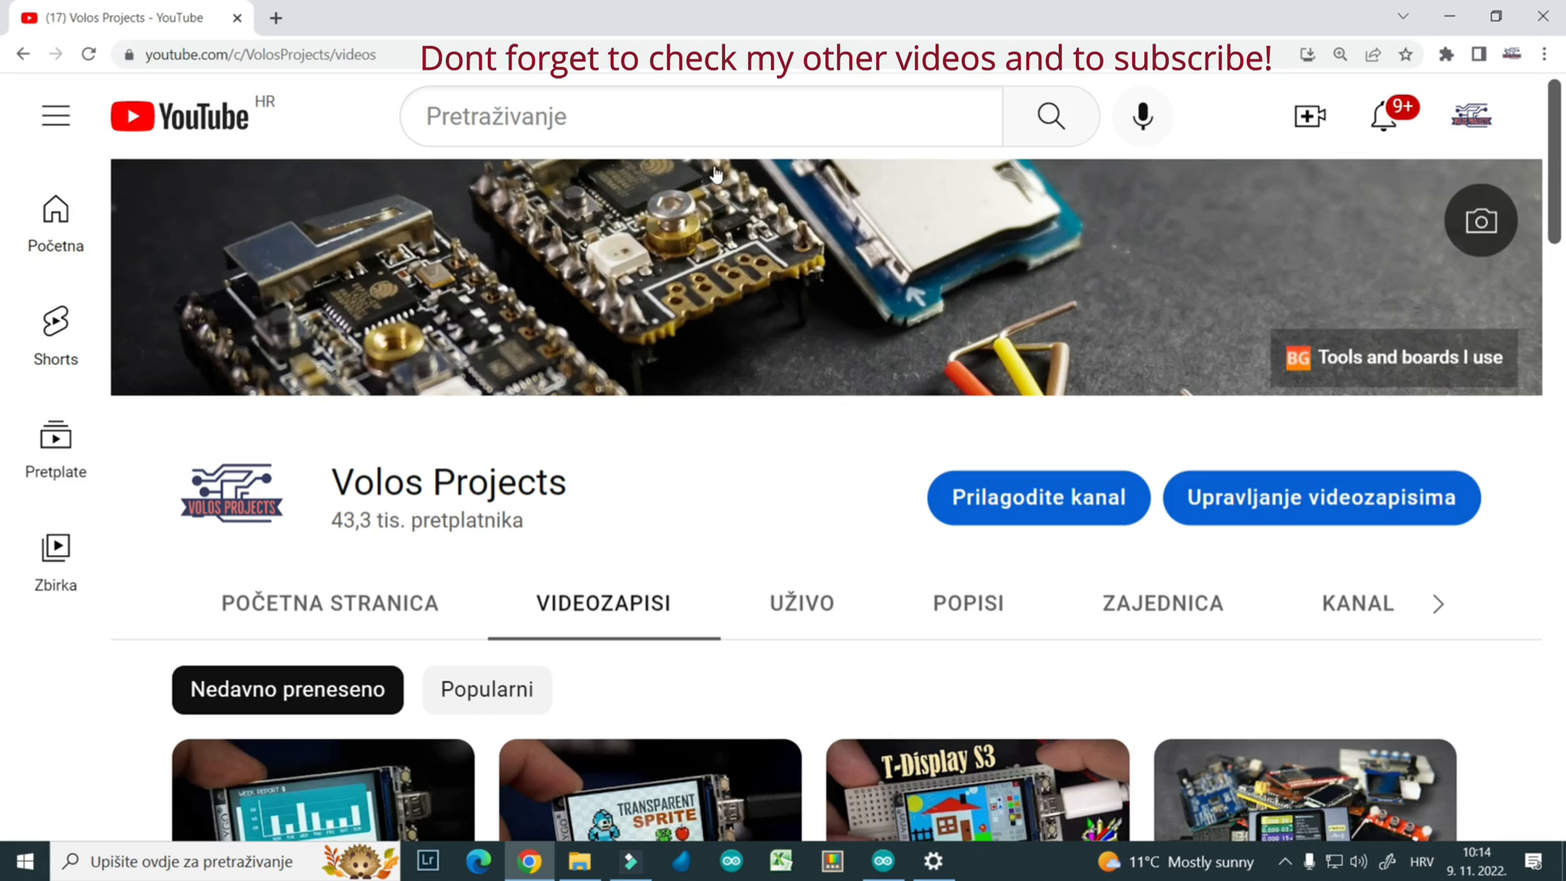
{"action": "mouse_move", "coordinate": [476, 483]}
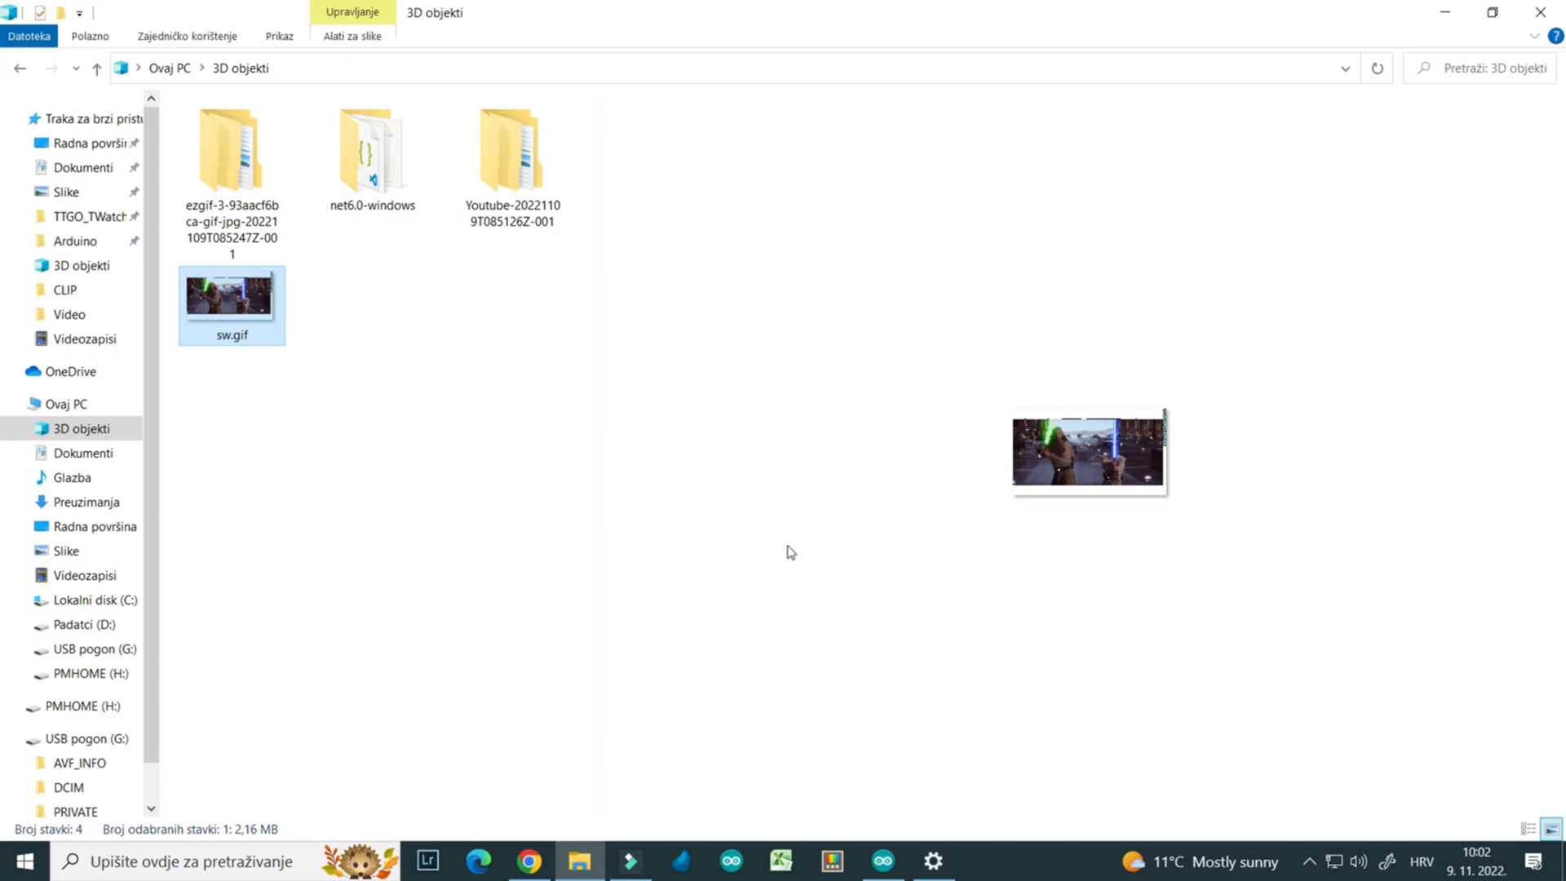
{"action": "mouse_move", "coordinate": [732, 593]}
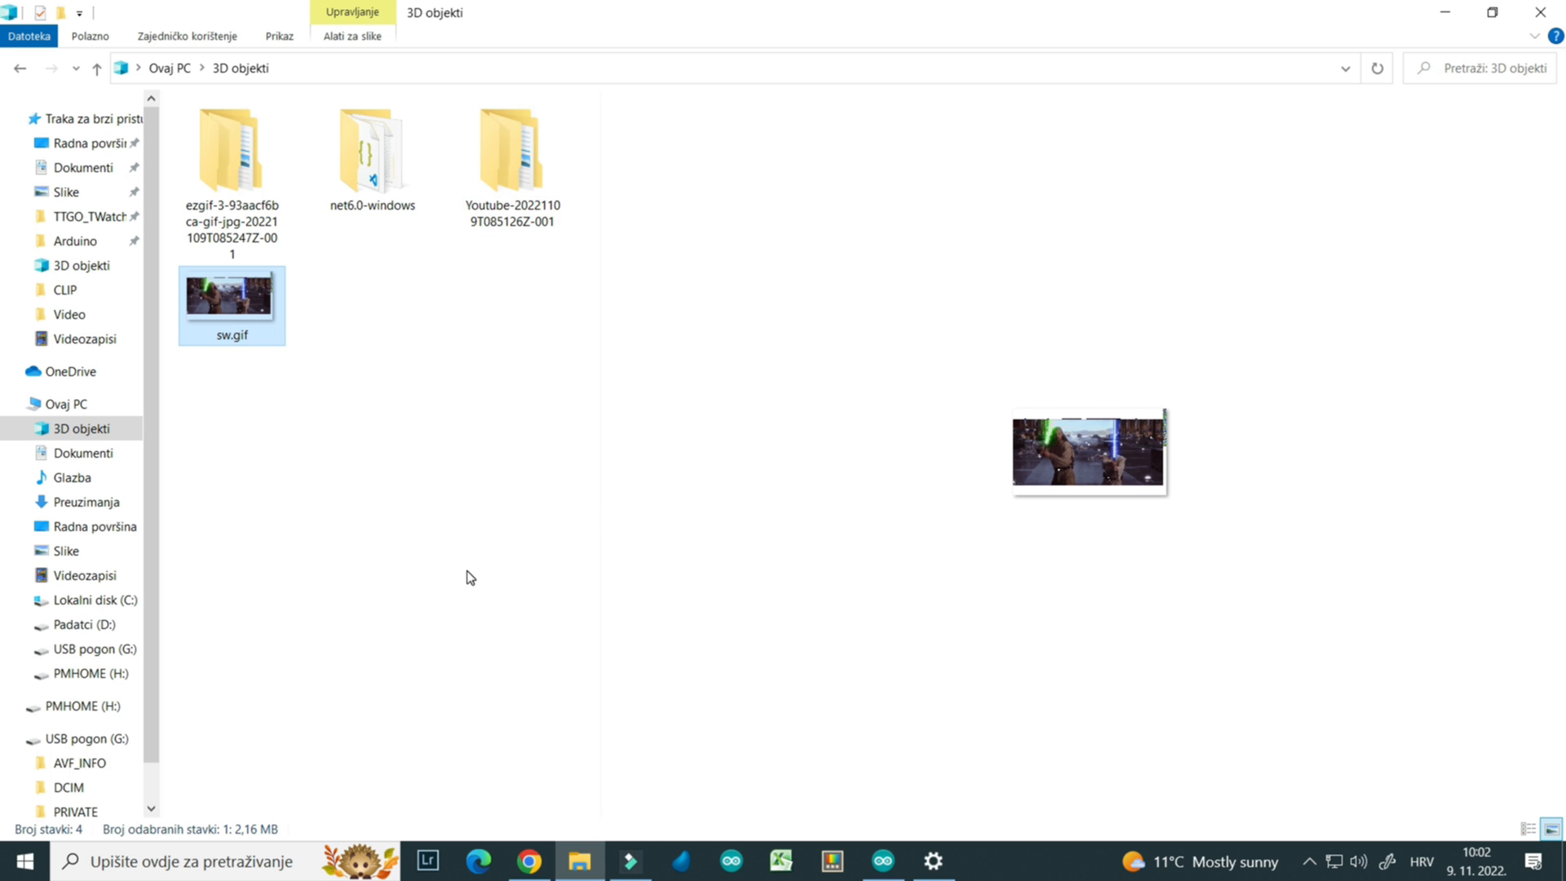
{"action": "mouse_move", "coordinate": [1171, 538]}
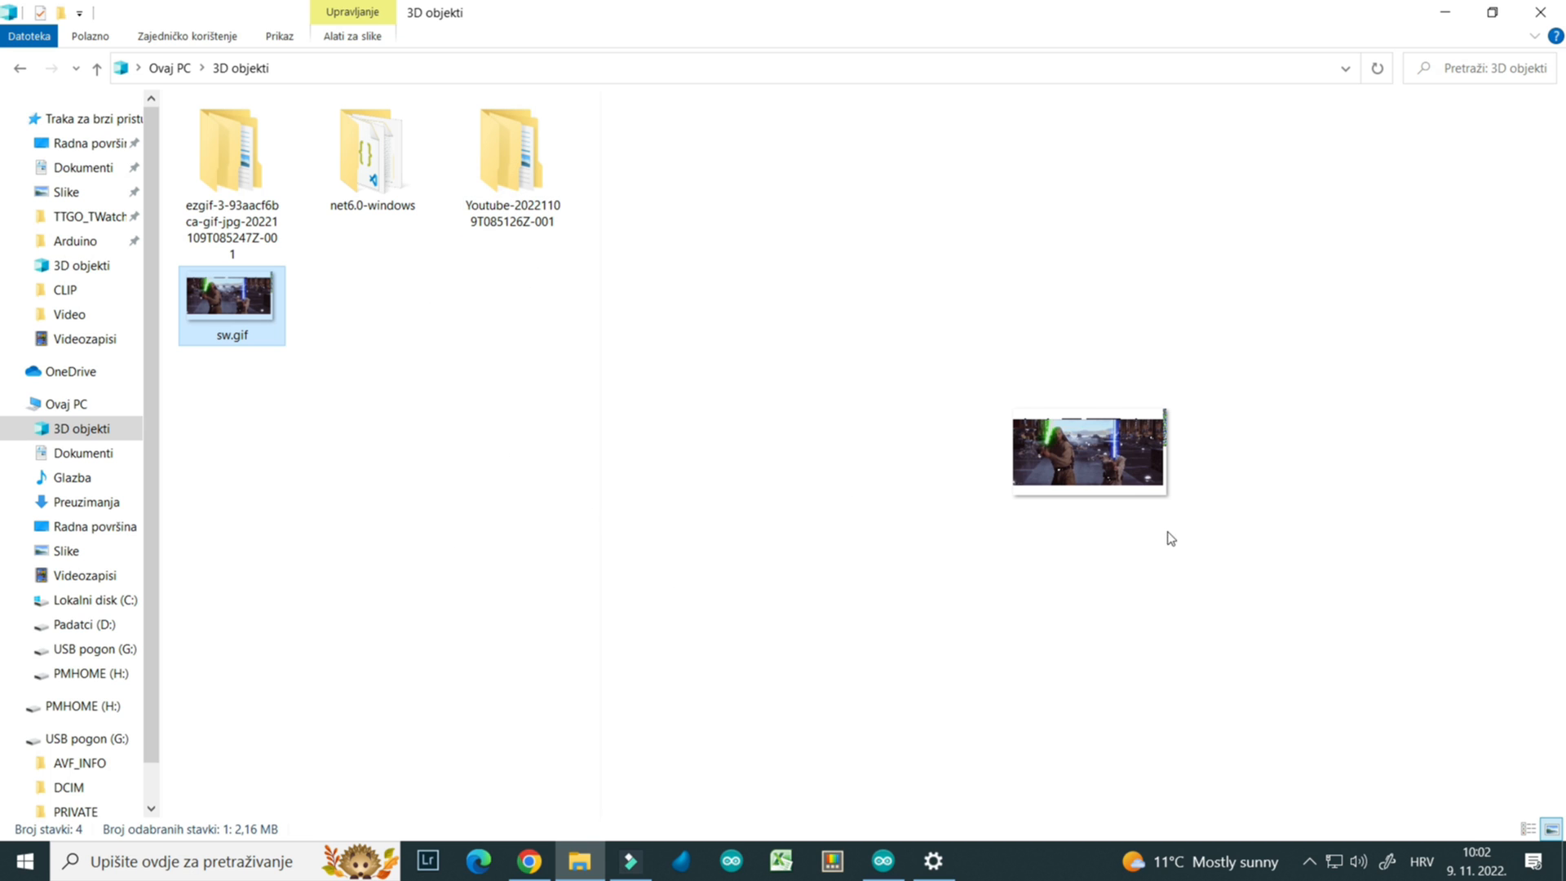
{"action": "mouse_move", "coordinate": [230, 297]}
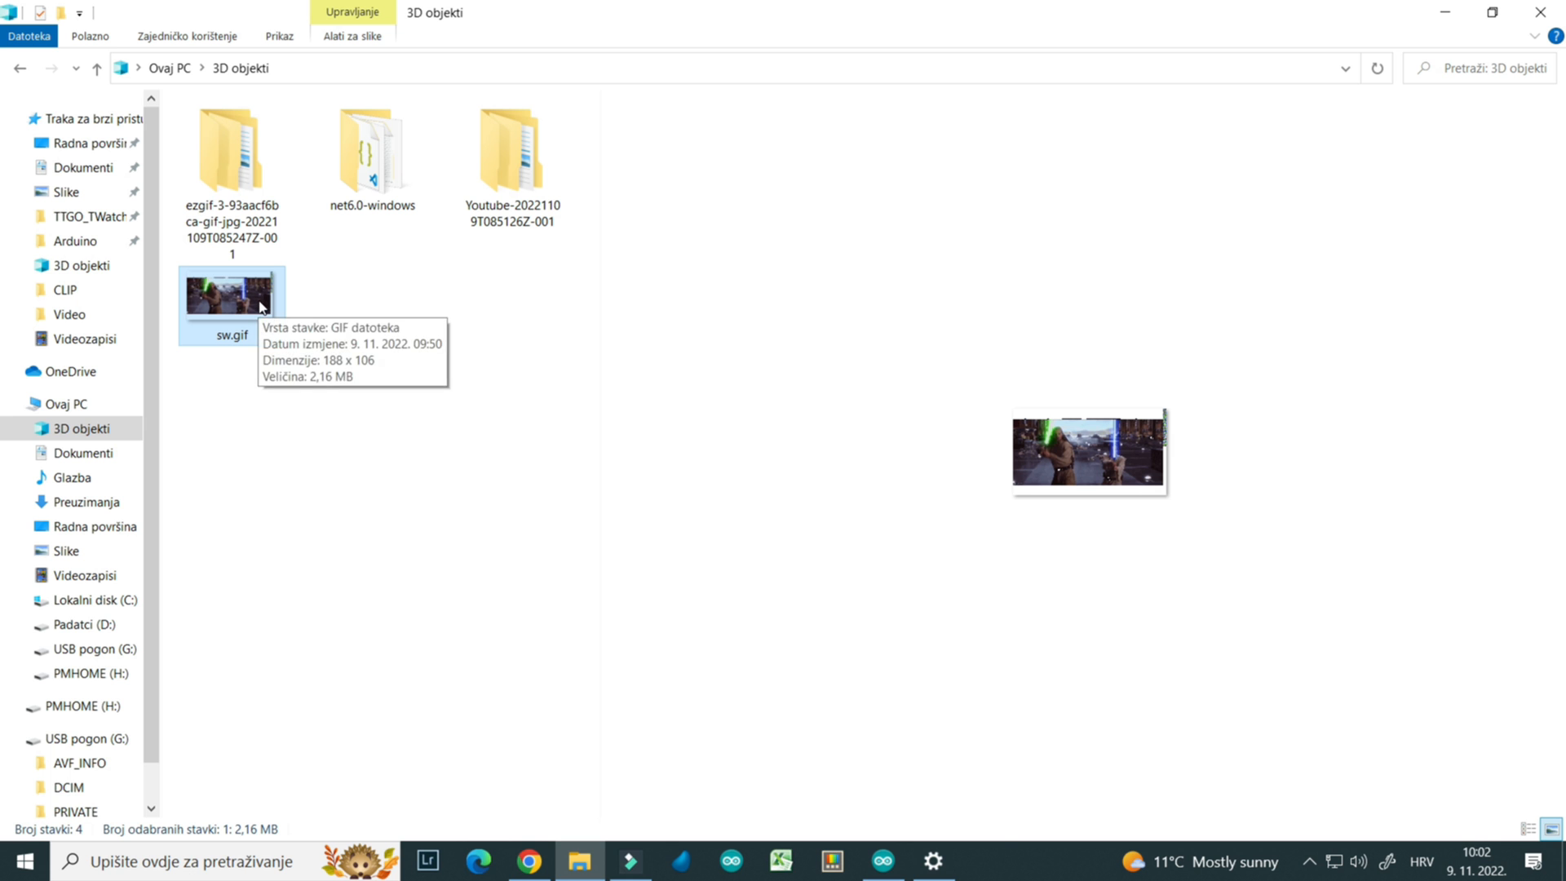
{"action": "double_click", "coordinate": [230, 297]}
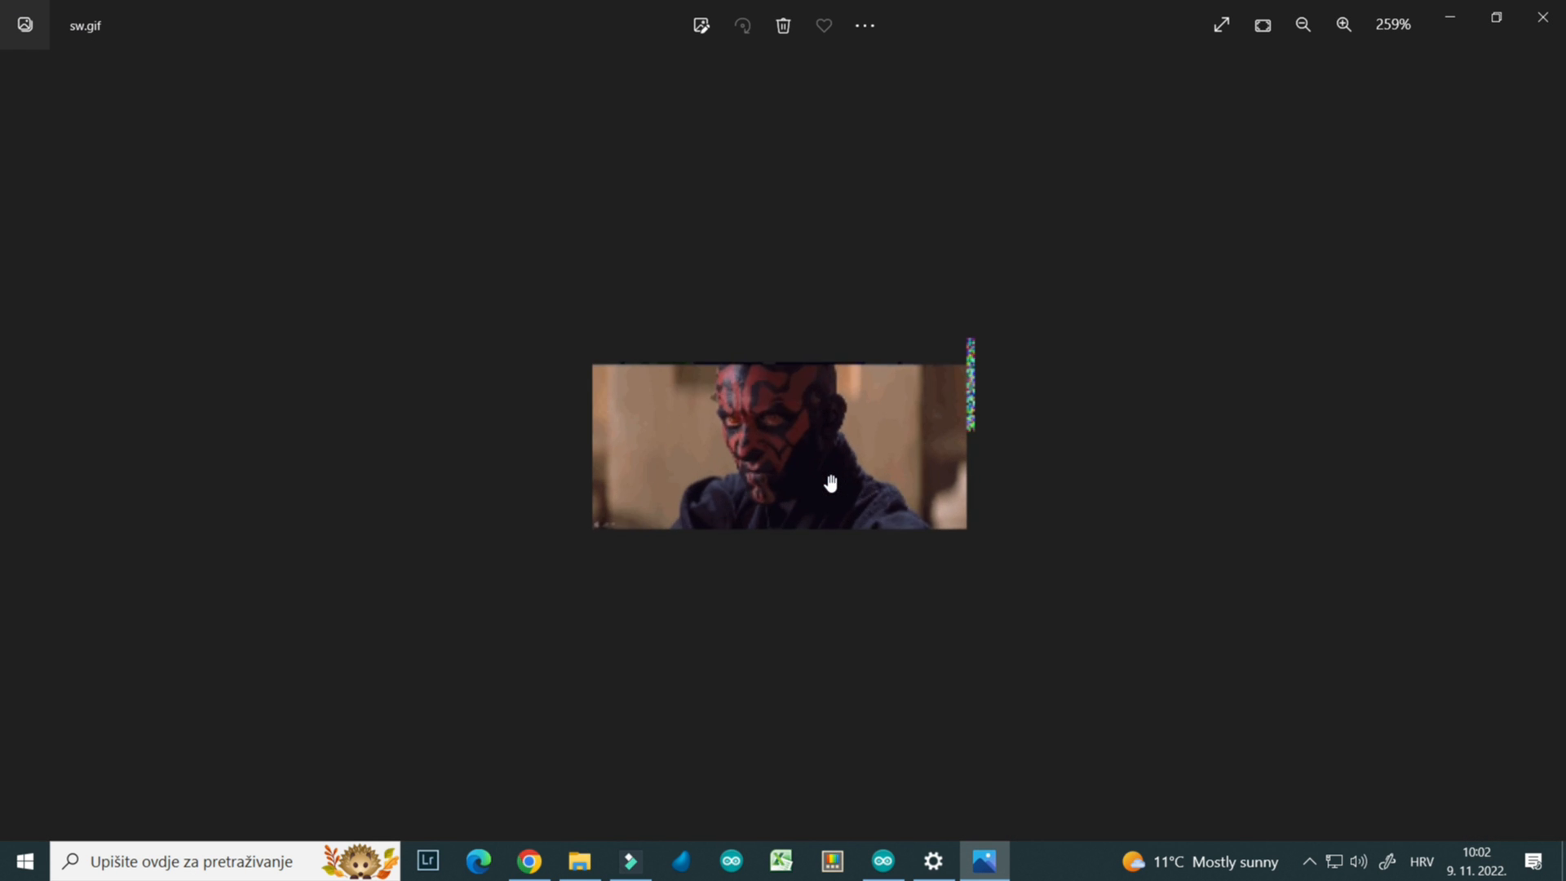
{"action": "left_click", "coordinate": [579, 861]}
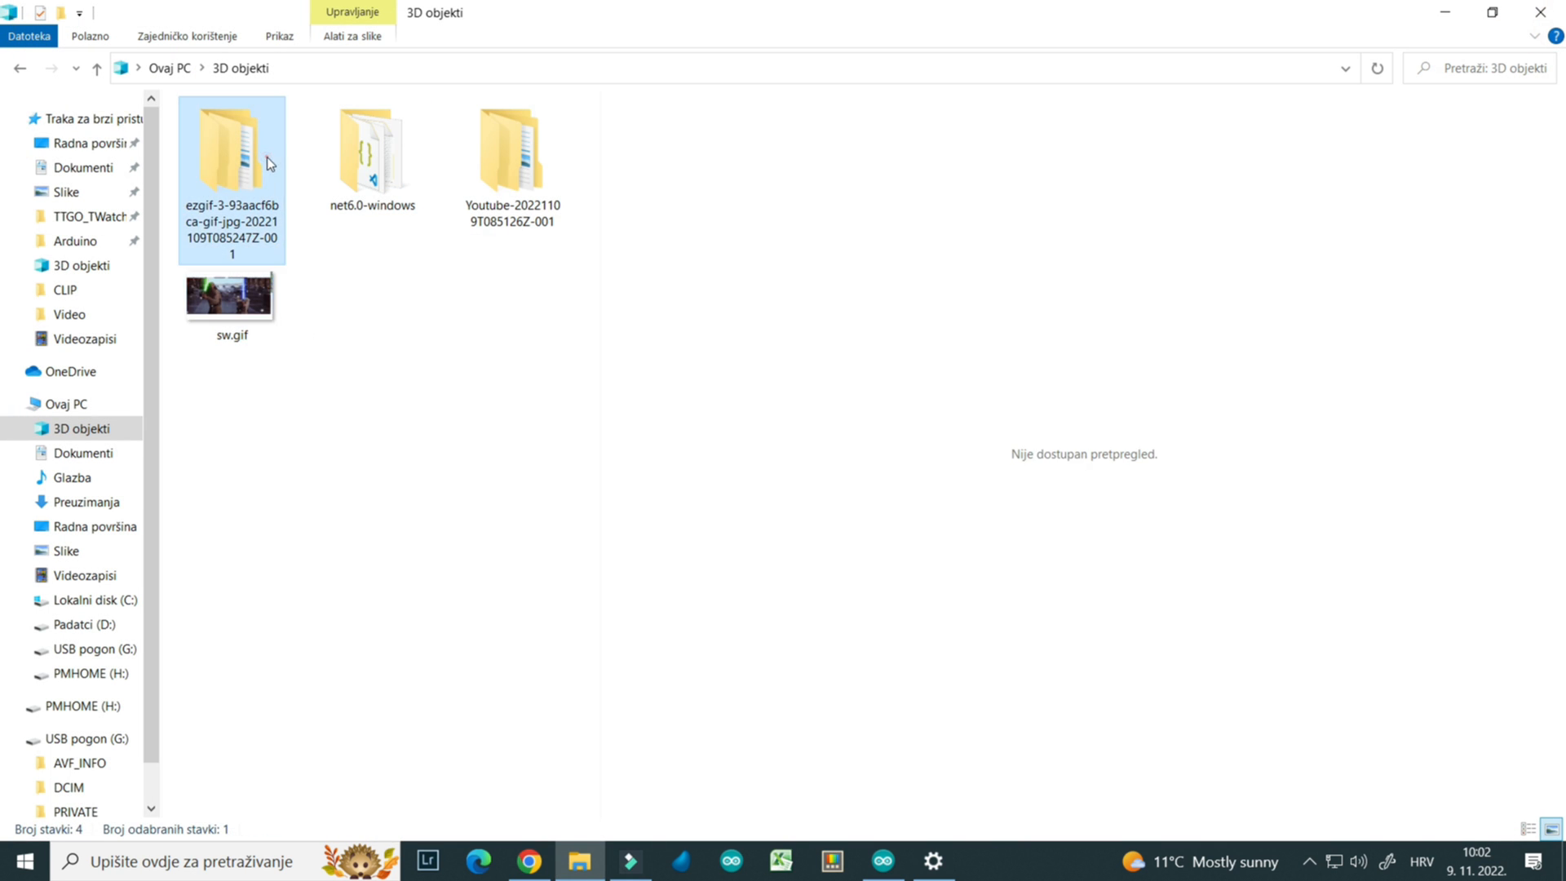
Browse the ezgif folder of extracted JPG frames and navigate into net6.0-windows
{"action": "double_click", "coordinate": [230, 150]}
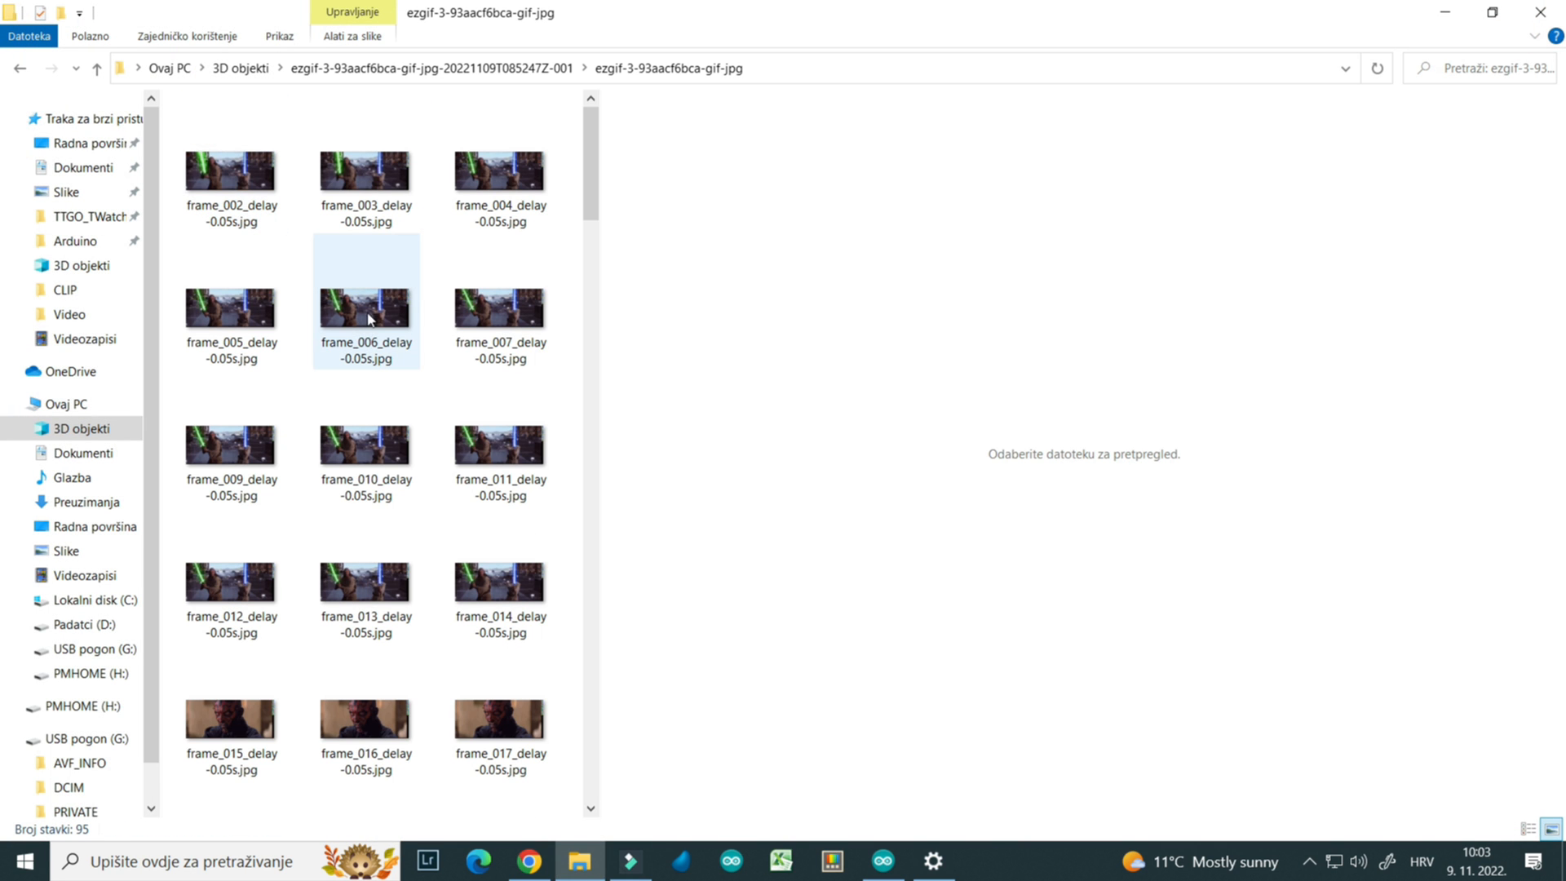
{"action": "scroll", "scroll_direction": "down", "scroll_amount": 3}
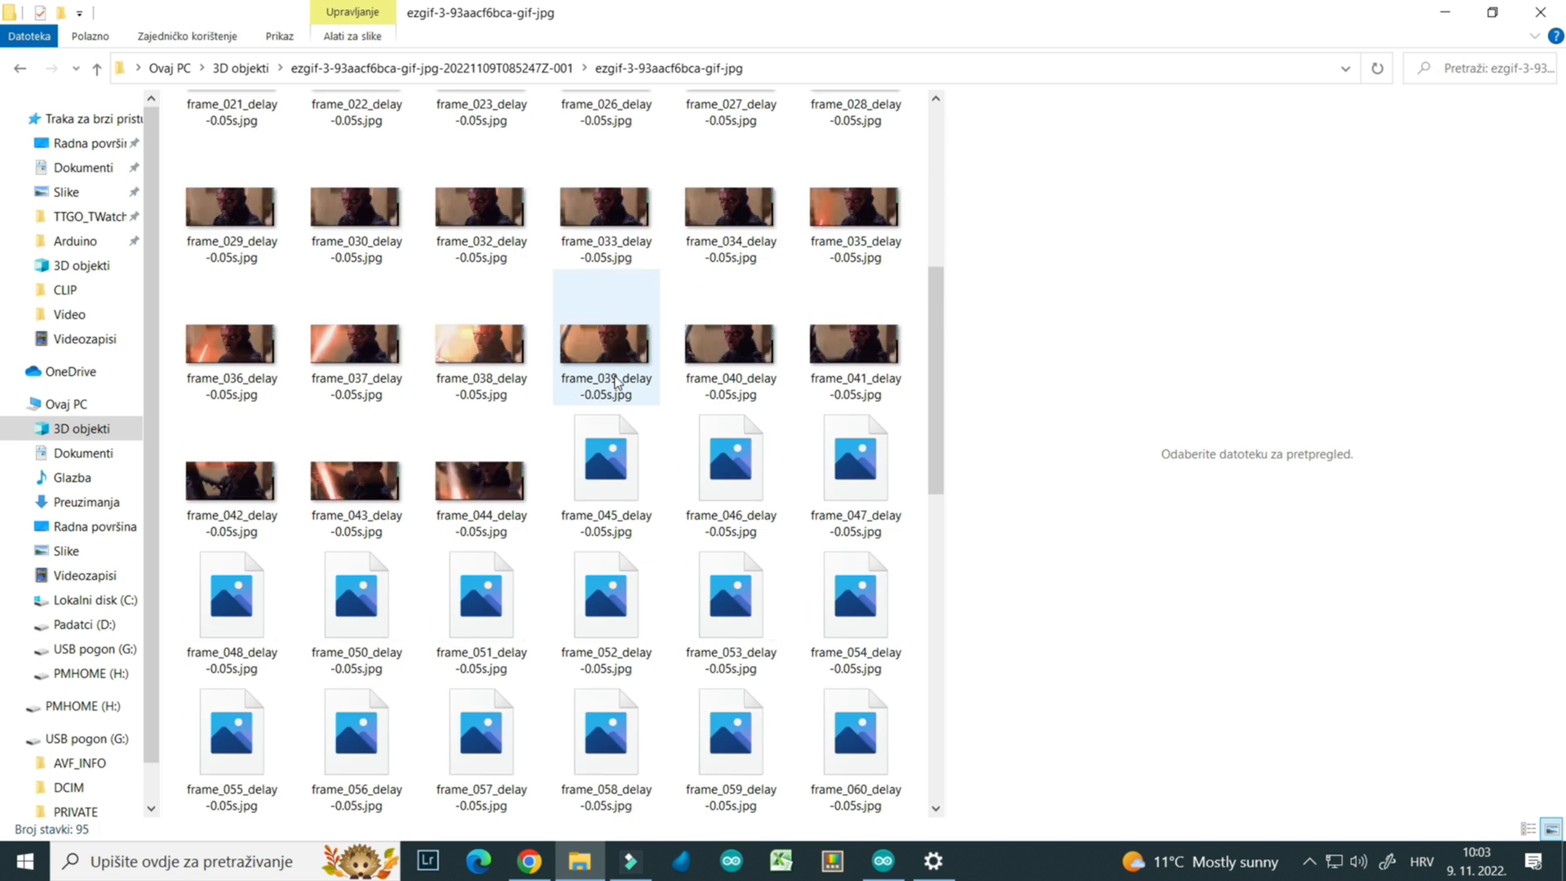
{"action": "left_click", "coordinate": [97, 68]}
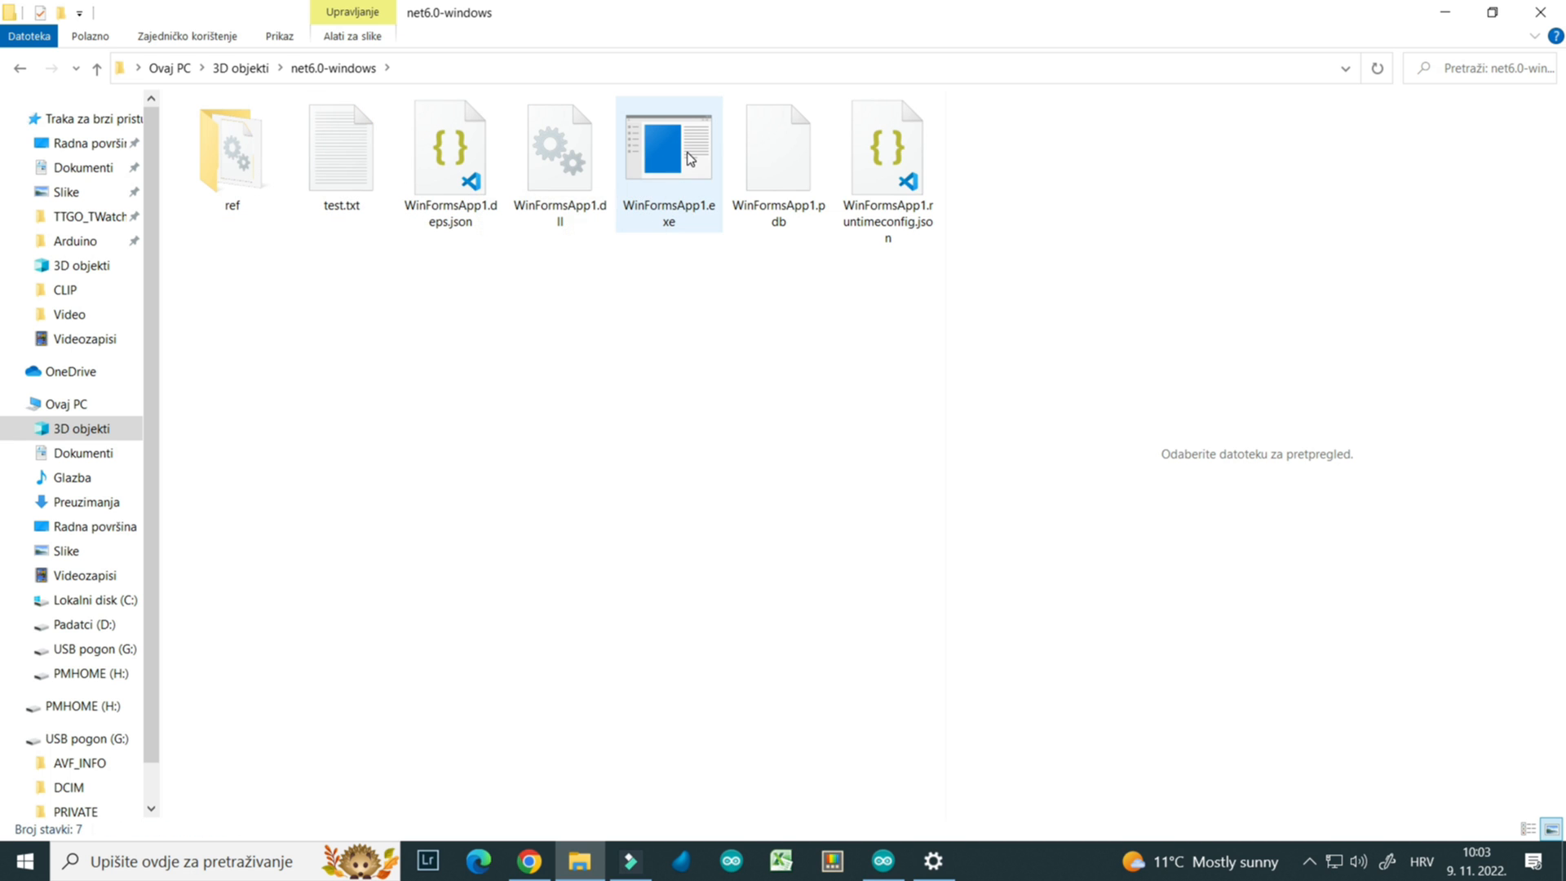
Launch WinFormsApp1.exe and choose the 3D objekti frames folder as the converter source
{"action": "double_click", "coordinate": [667, 148]}
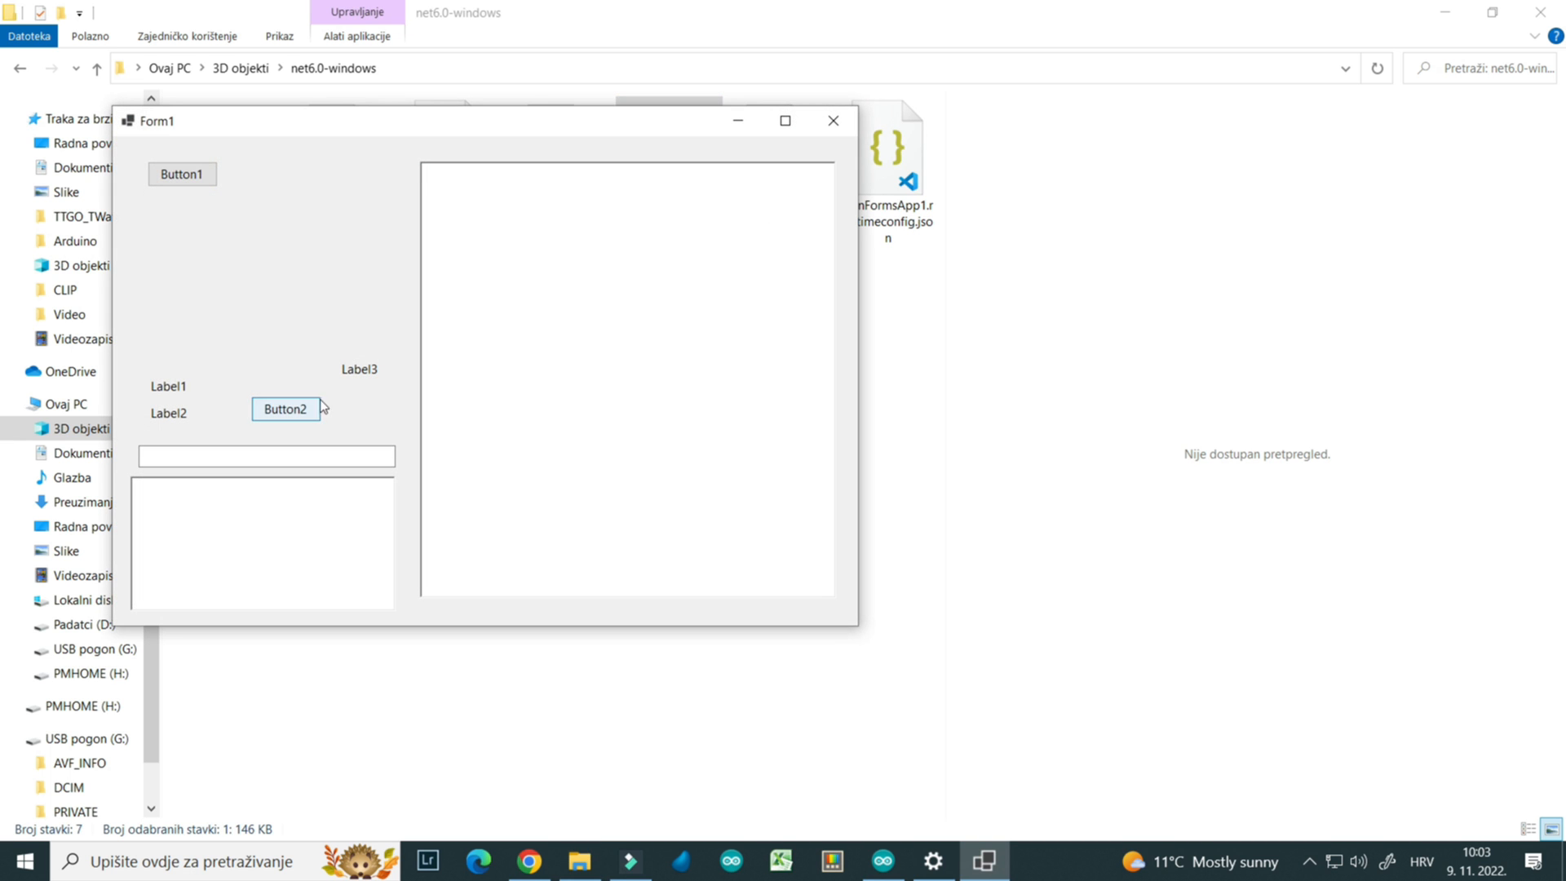
{"action": "left_click_drag", "start_coordinate": [145, 121], "coordinate": [253, 128]}
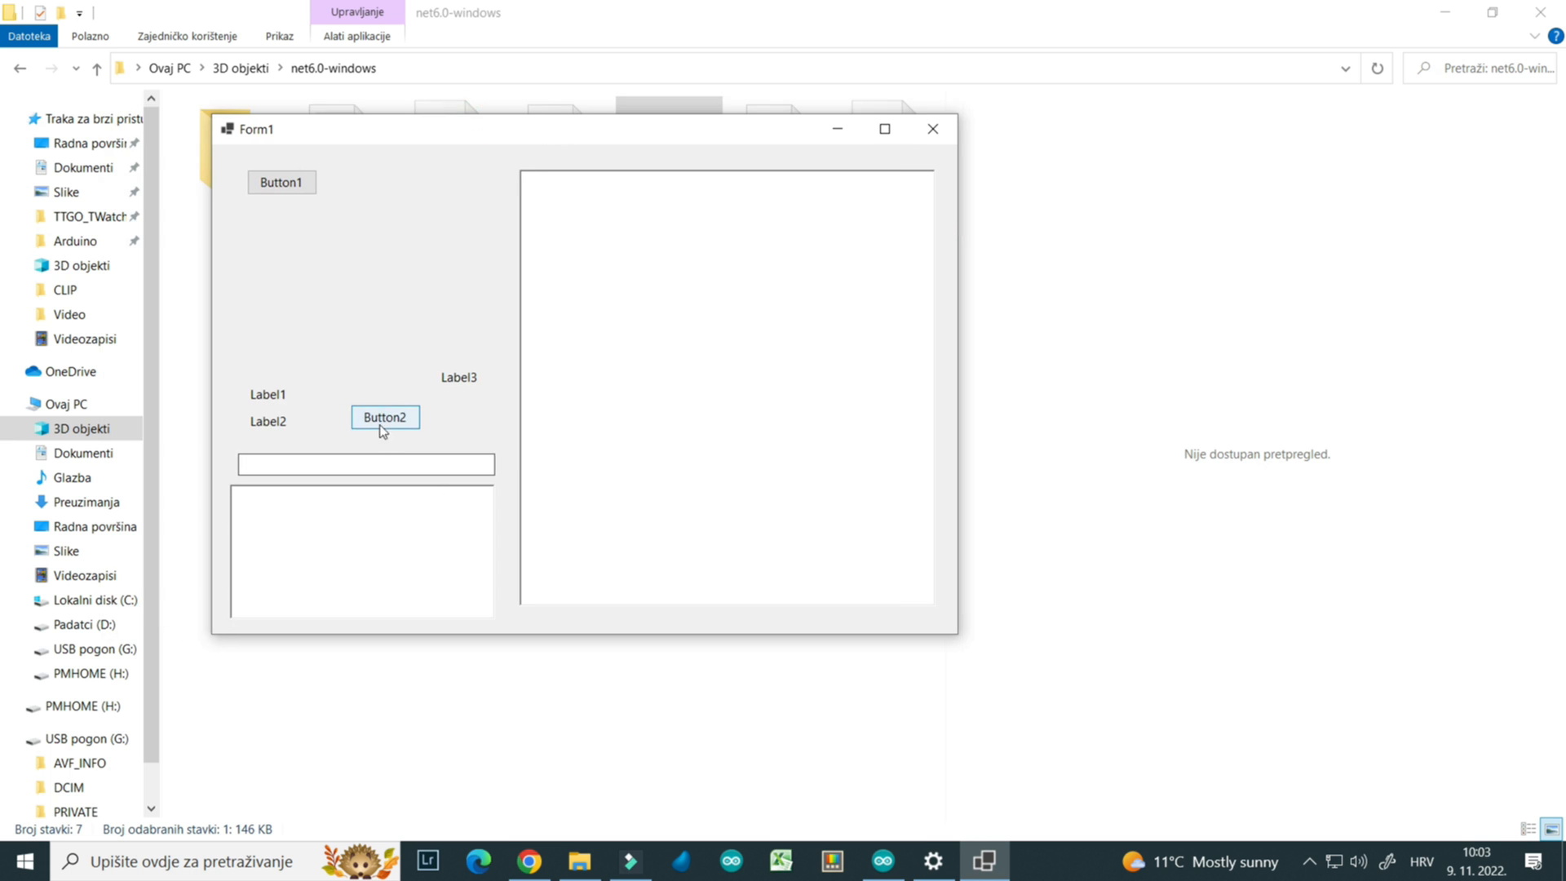
{"action": "left_click", "coordinate": [385, 416]}
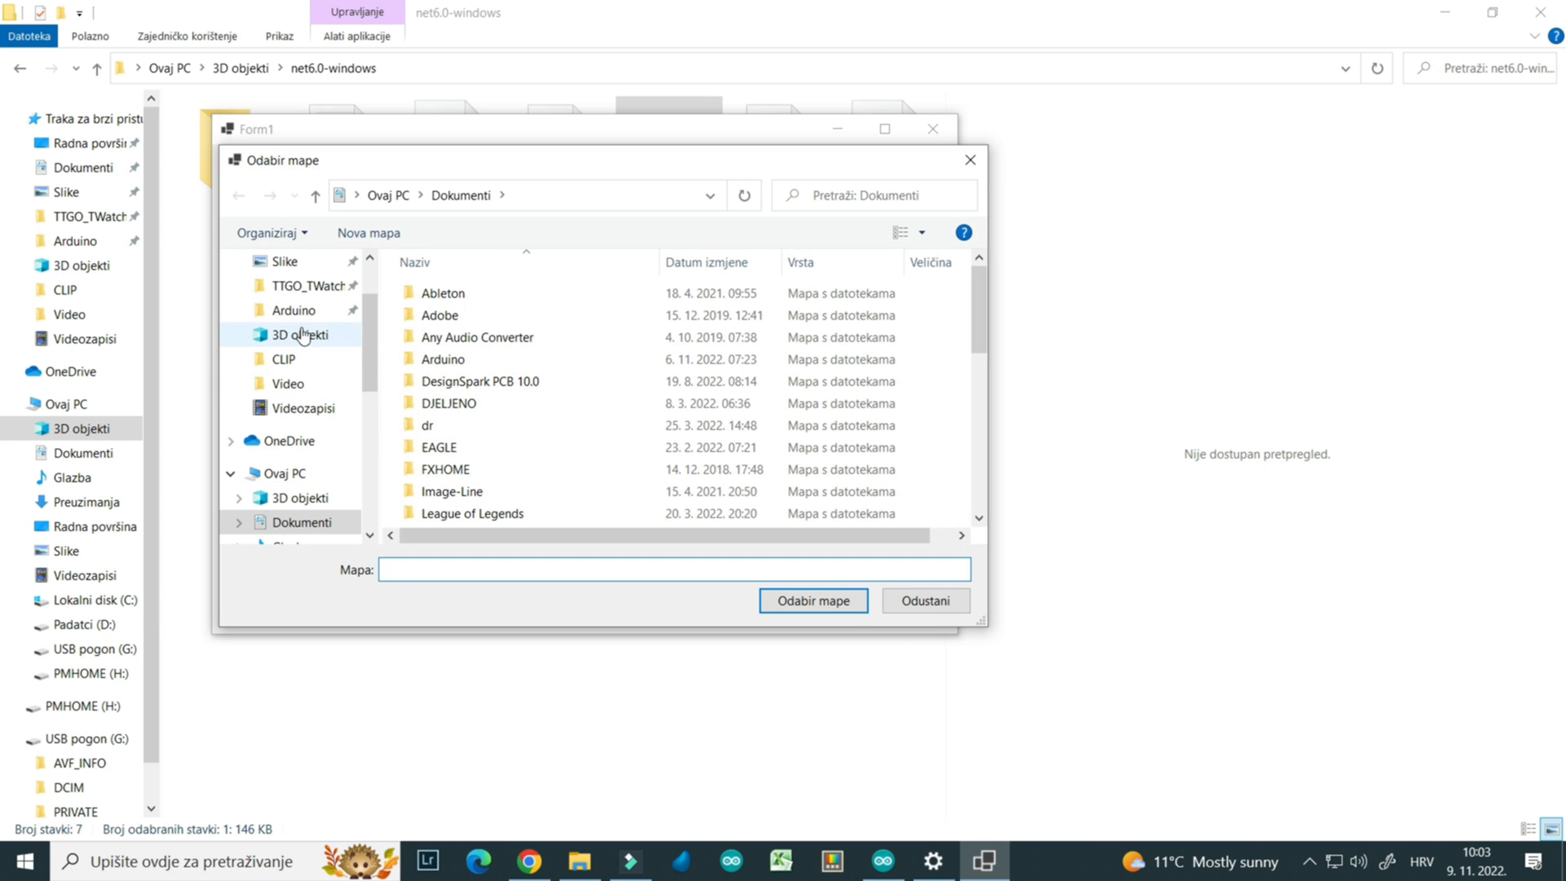
{"action": "left_click", "coordinate": [297, 333]}
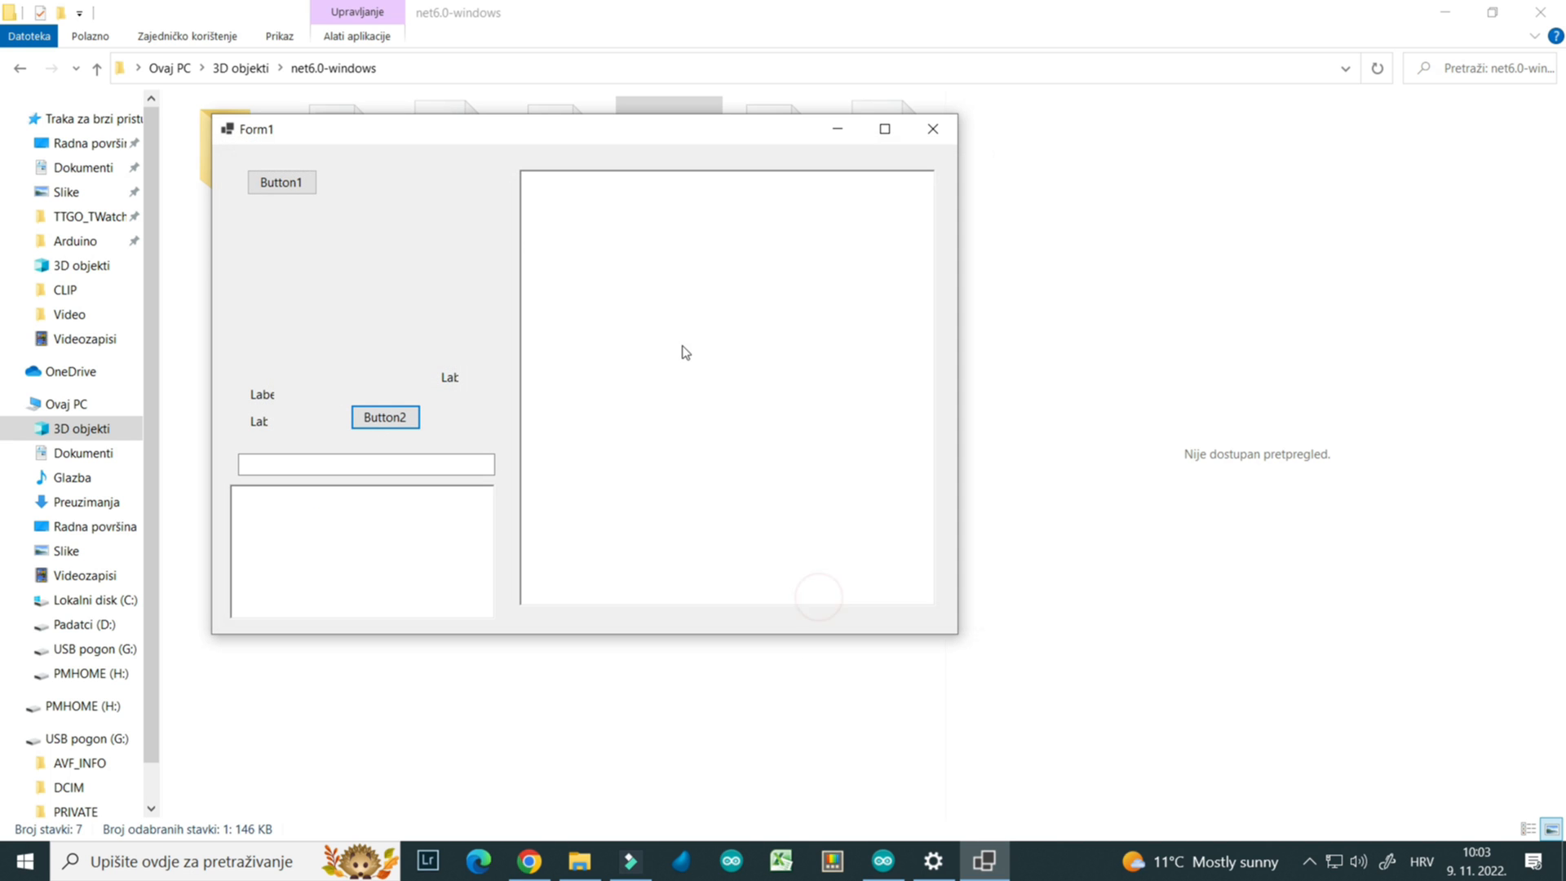
{"action": "mouse_move", "coordinate": [339, 155]}
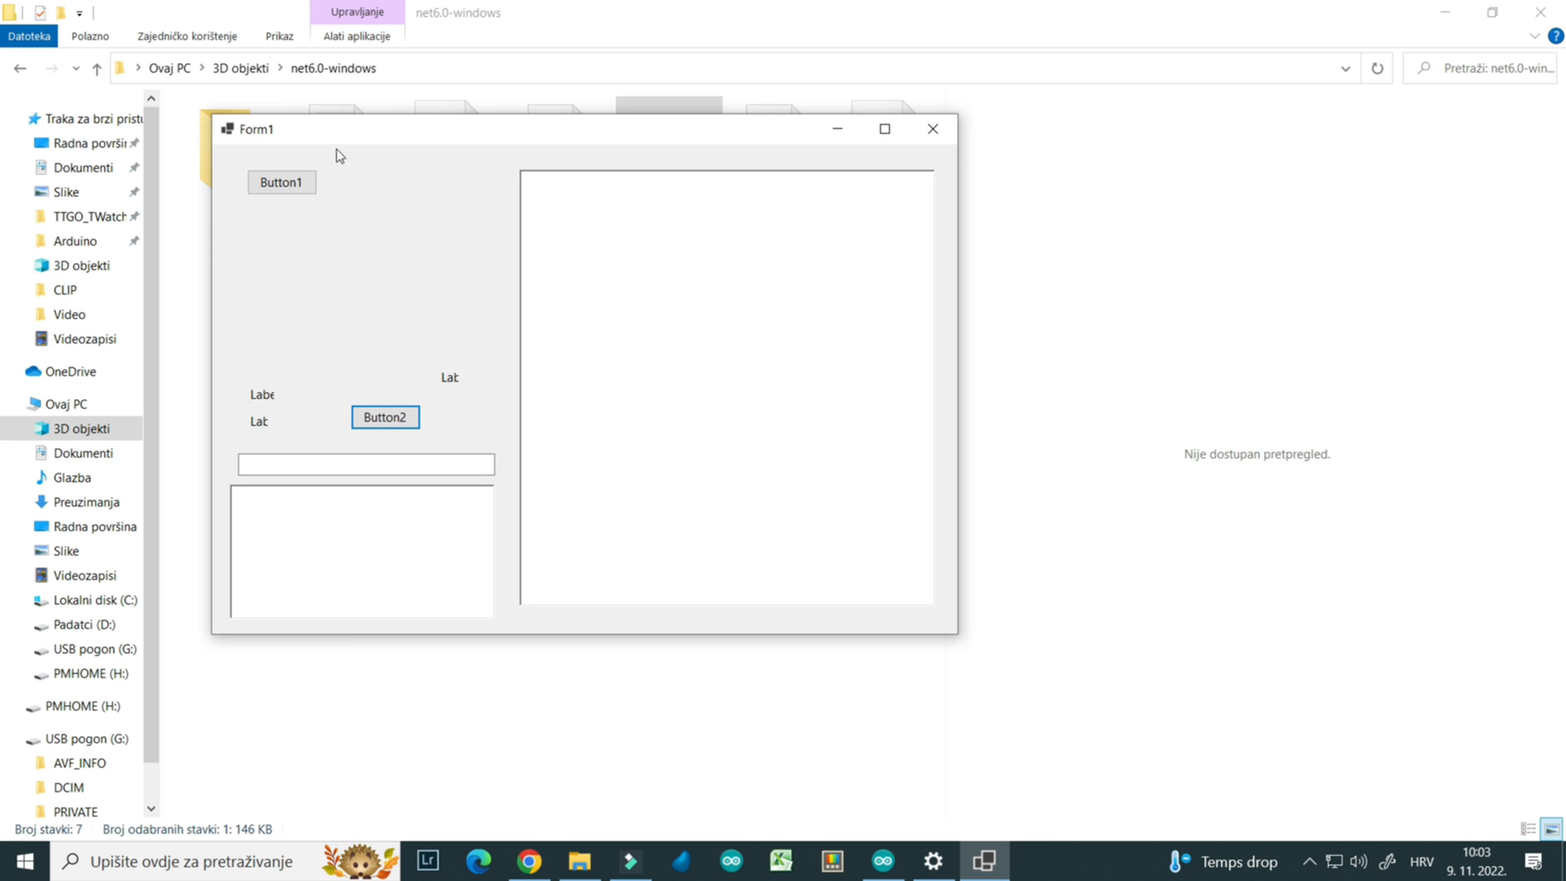
{"action": "left_click", "coordinate": [280, 181]}
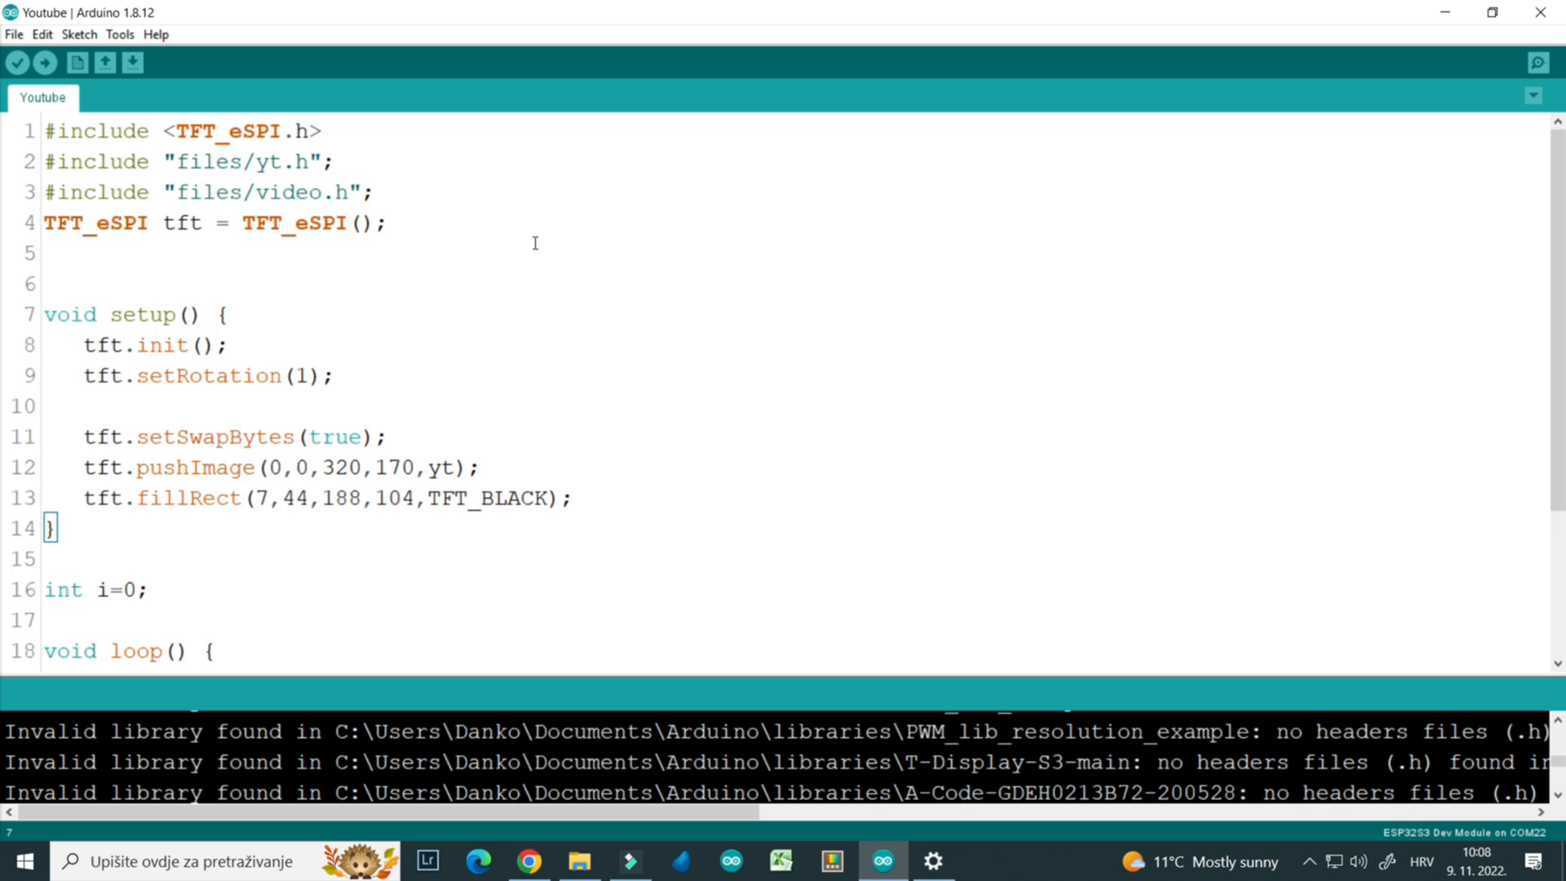
{"action": "mouse_move", "coordinate": [651, 268]}
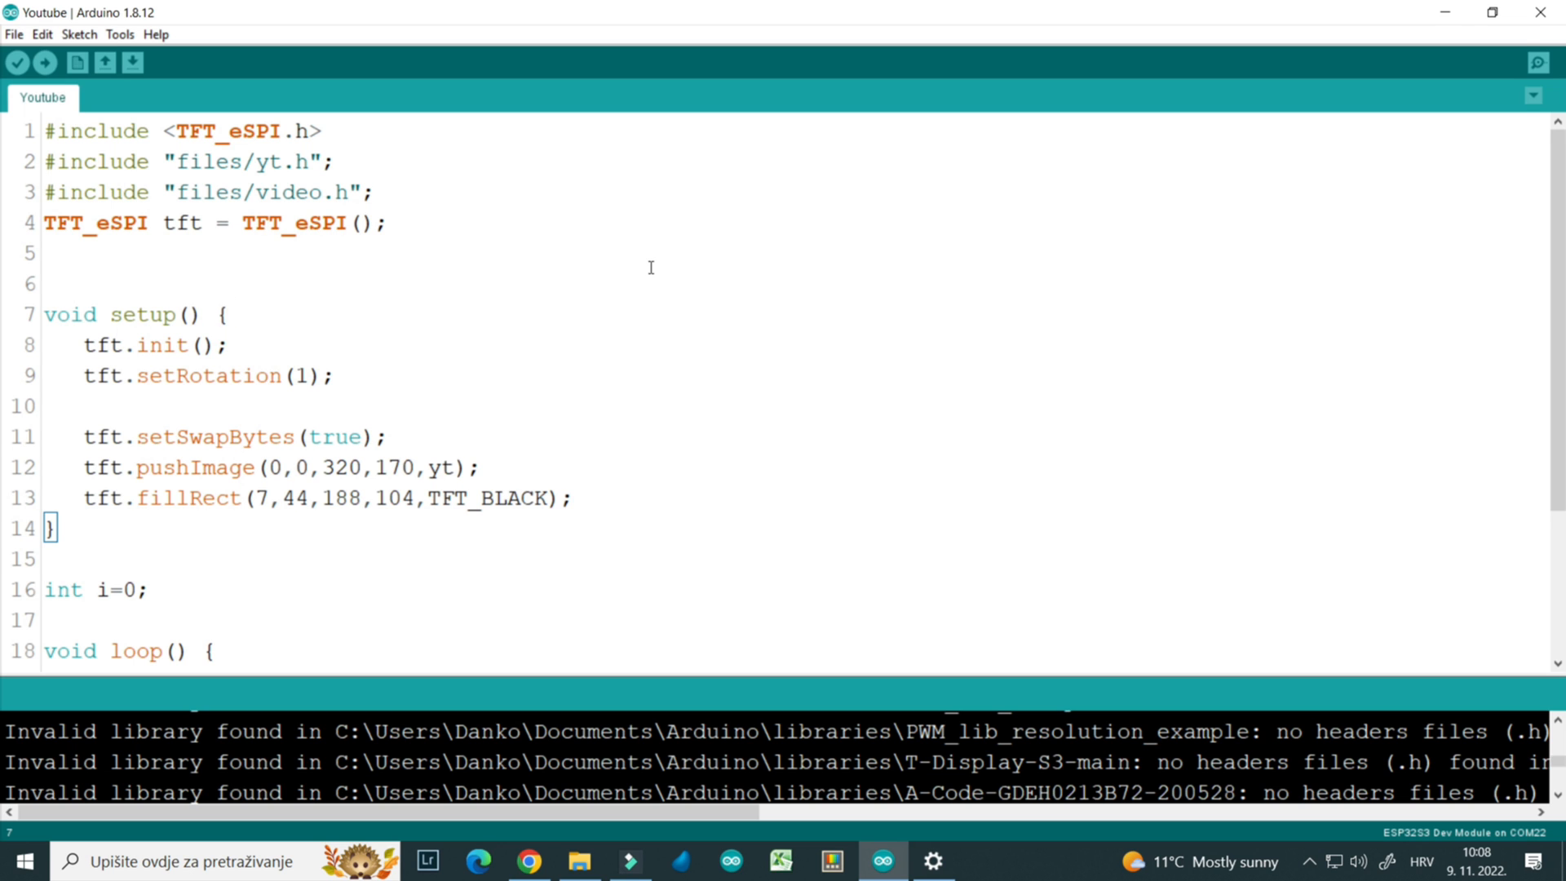
Review the loop cycling 95 logo2 frames and check the ESP32S3 Dev Module board settings
{"action": "scroll", "scroll_direction": "down", "scroll_amount": 3}
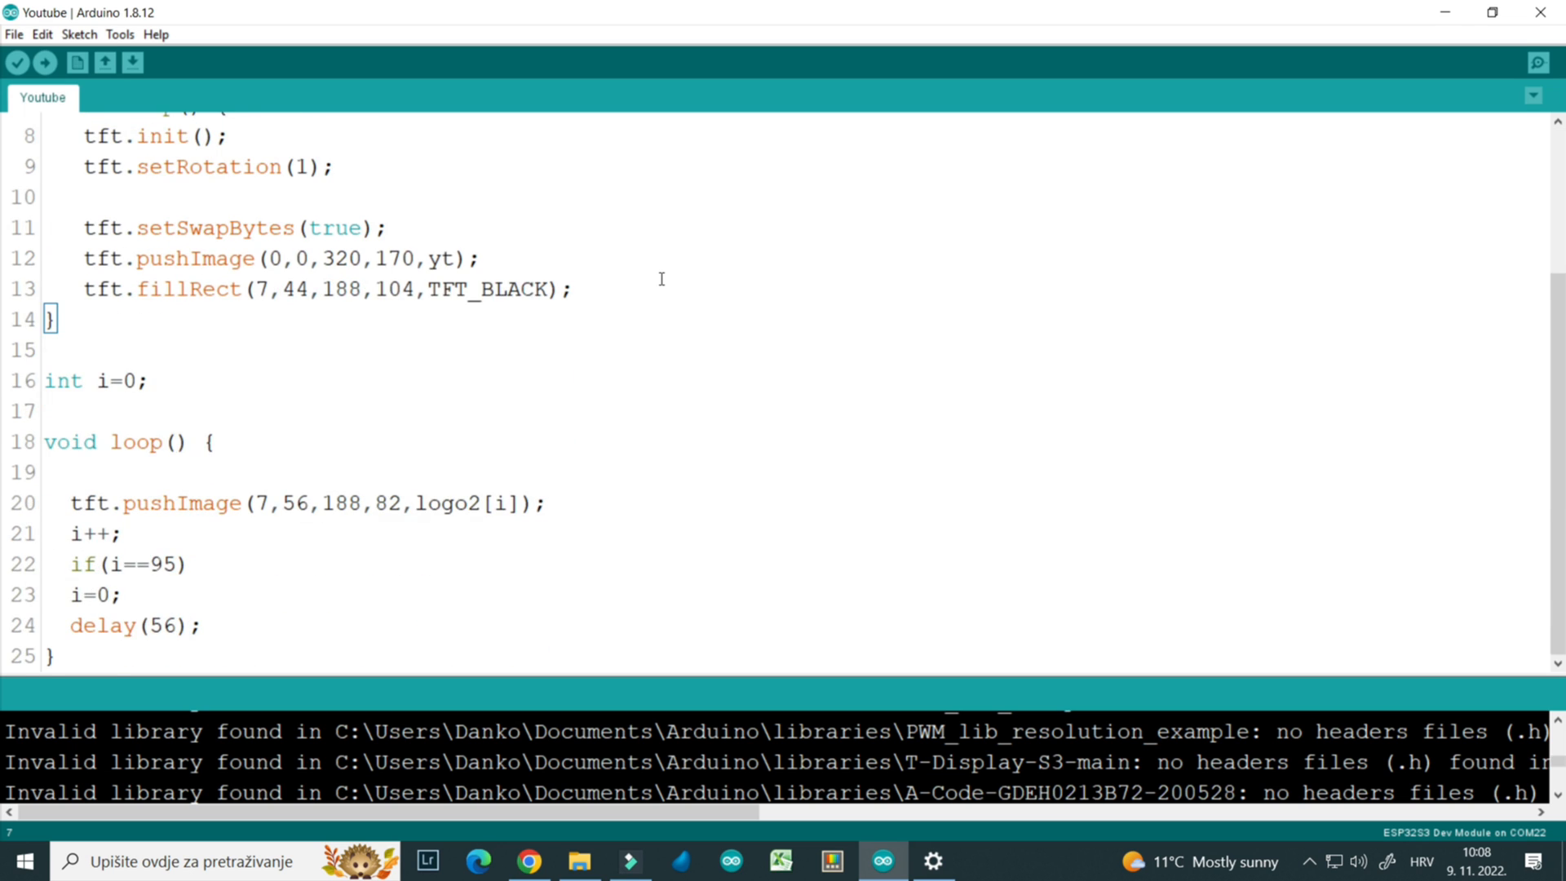
{"action": "scroll", "scroll_direction": "down", "scroll_amount": 3}
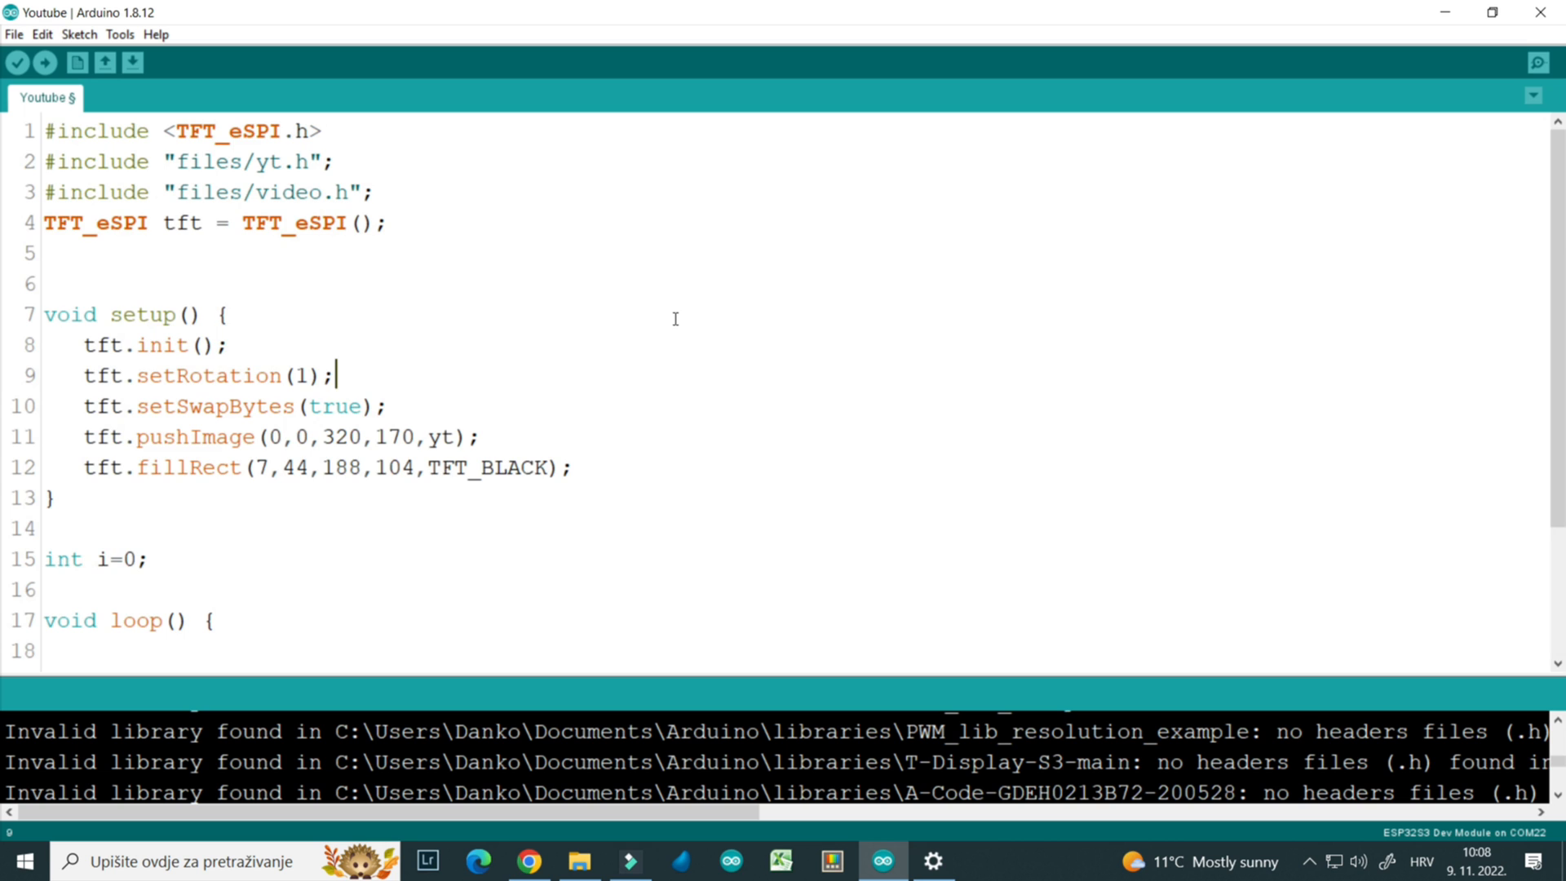
{"action": "mouse_move", "coordinate": [32, 147]}
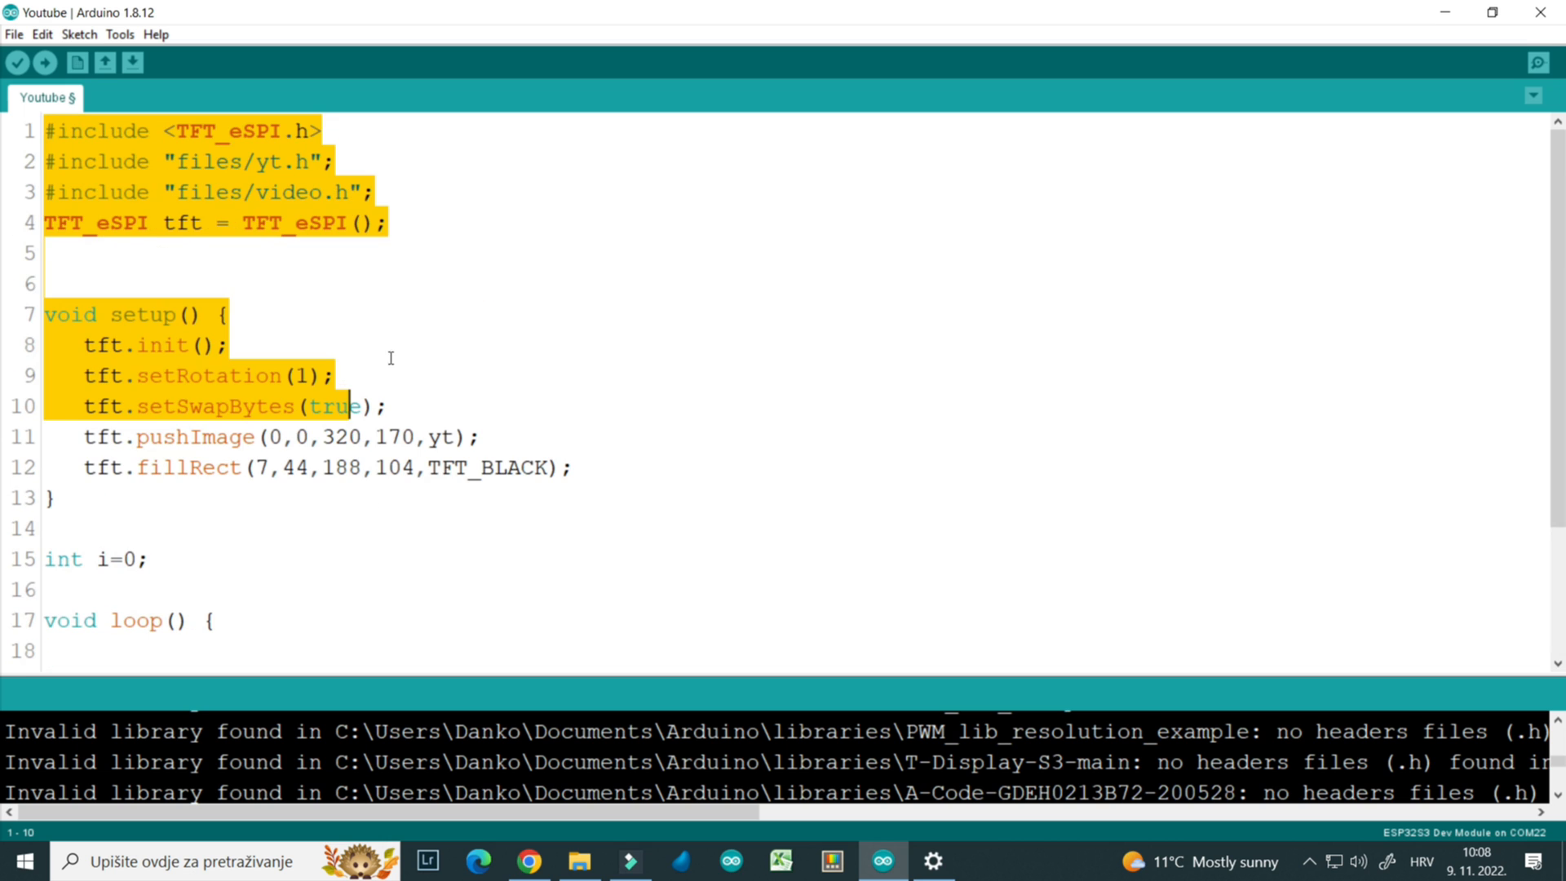
{"action": "left_click", "coordinate": [119, 32]}
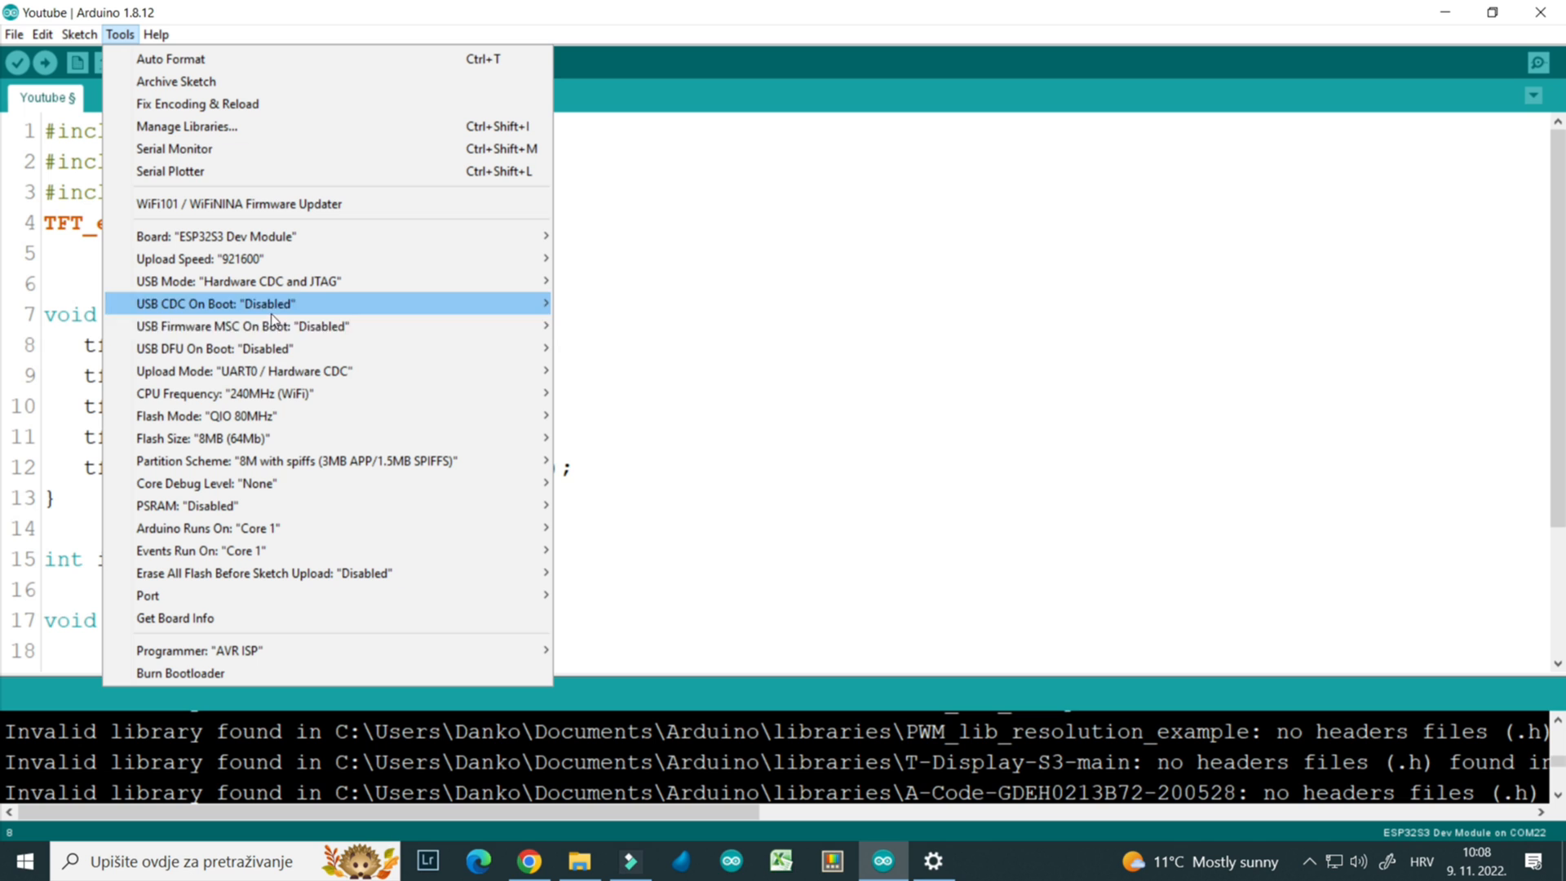
{"action": "mouse_move", "coordinate": [279, 439]}
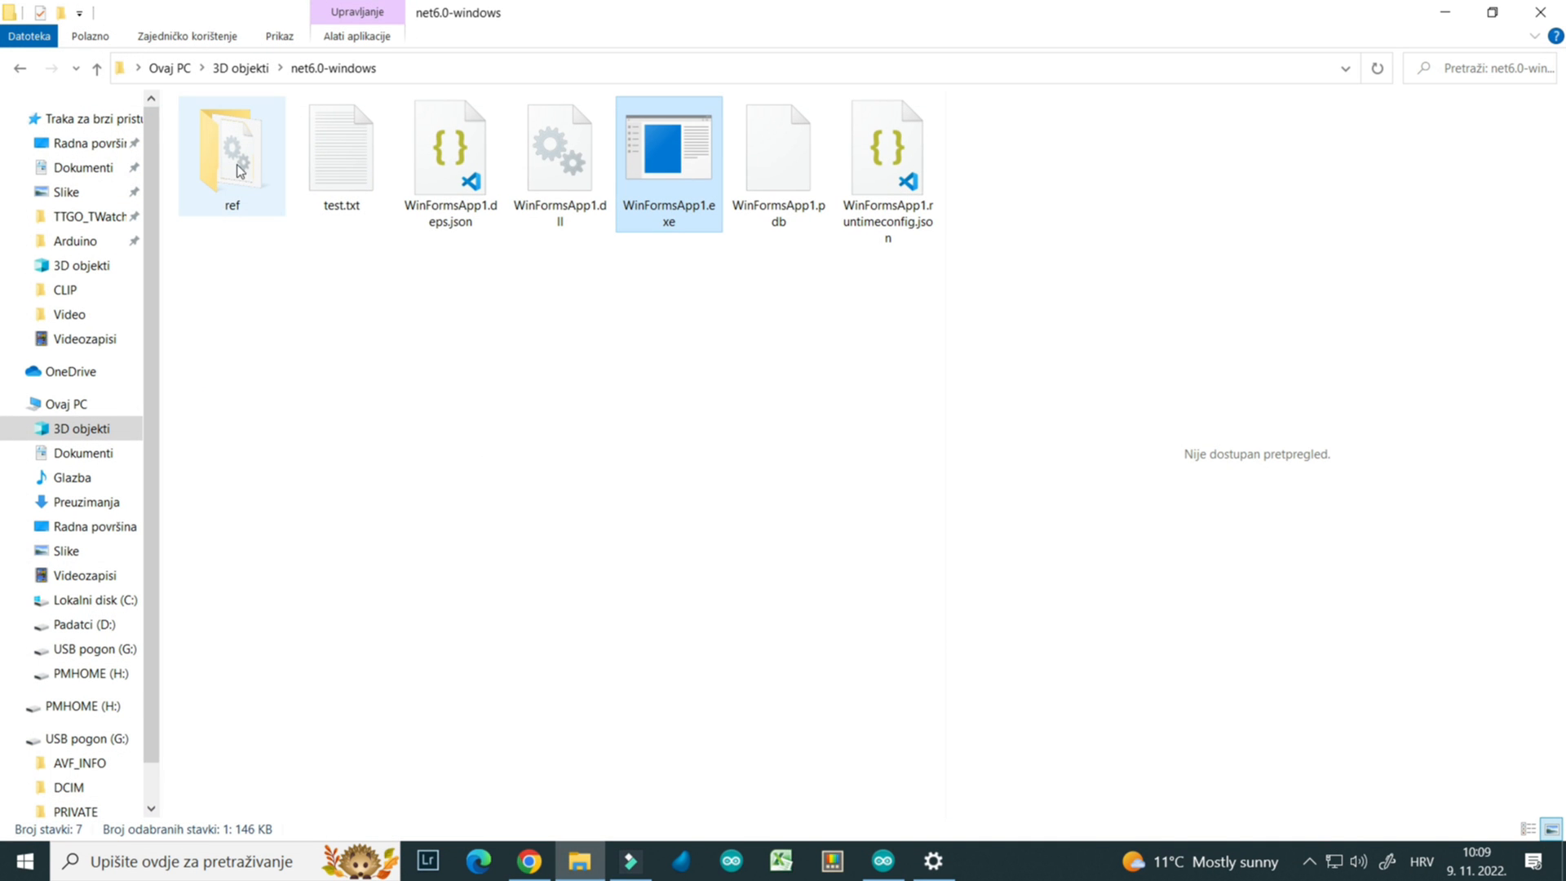
Navigate via This PC and 3D objekti into Youtube > files and select yt.h
{"action": "left_click", "coordinate": [99, 68]}
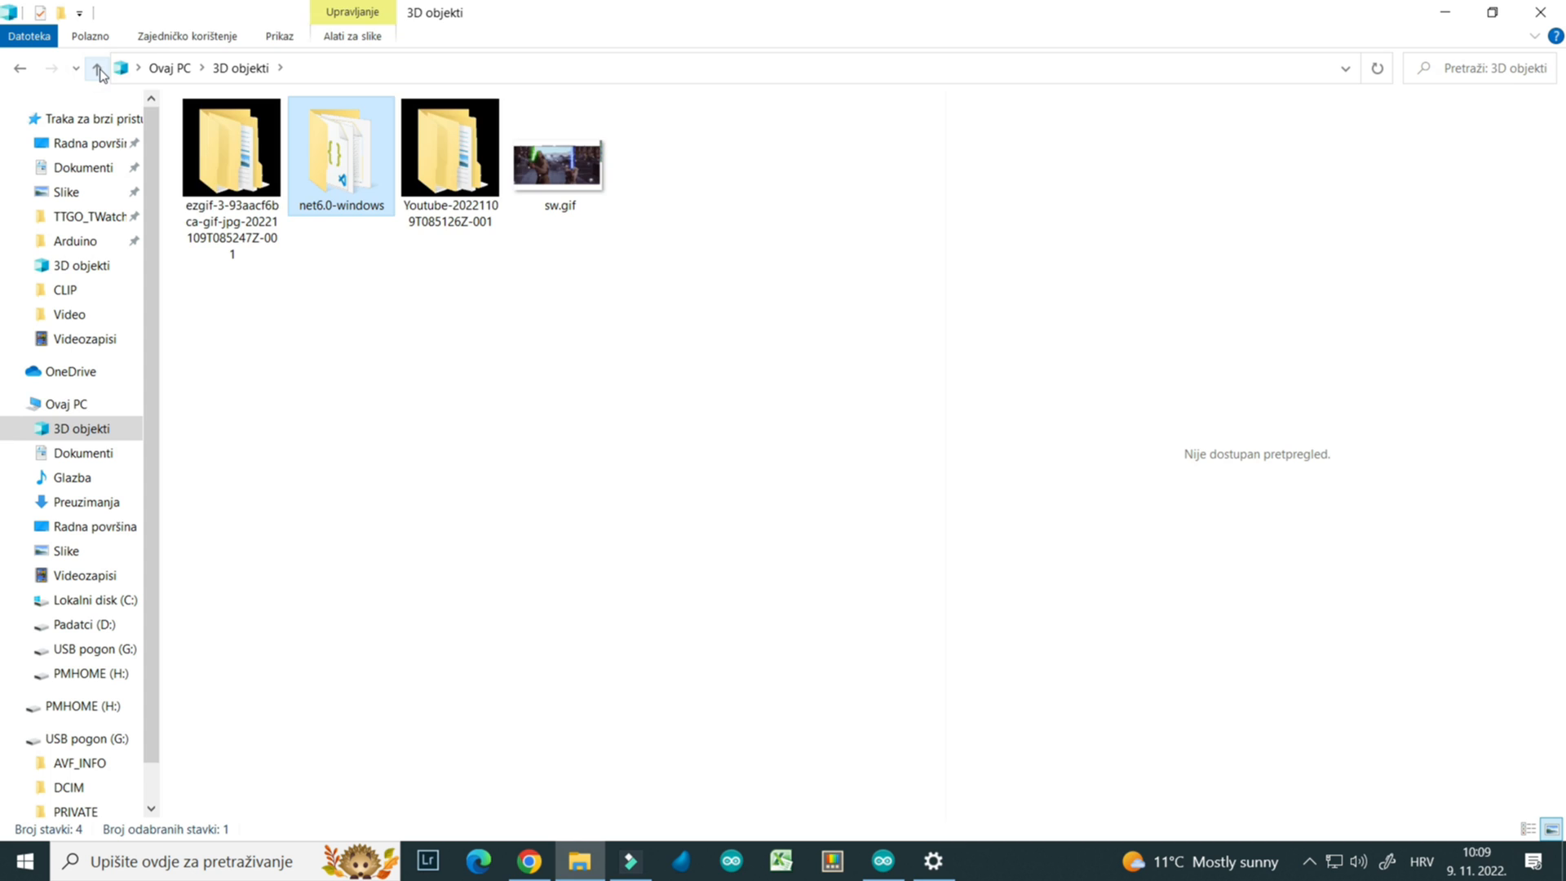
{"action": "left_click", "coordinate": [100, 68]}
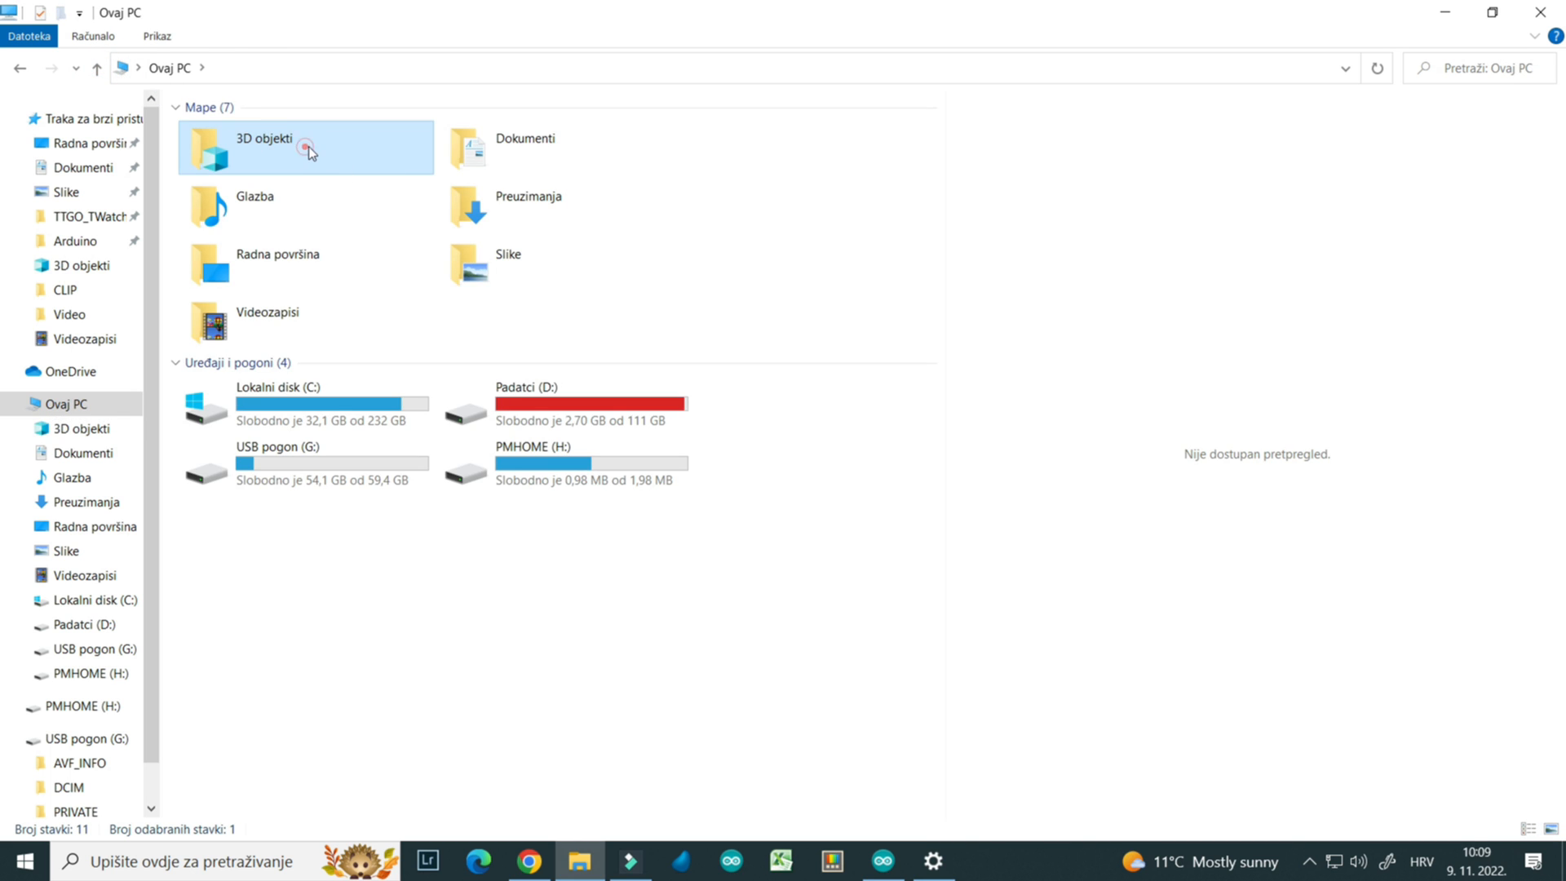
{"action": "double_click", "coordinate": [266, 147]}
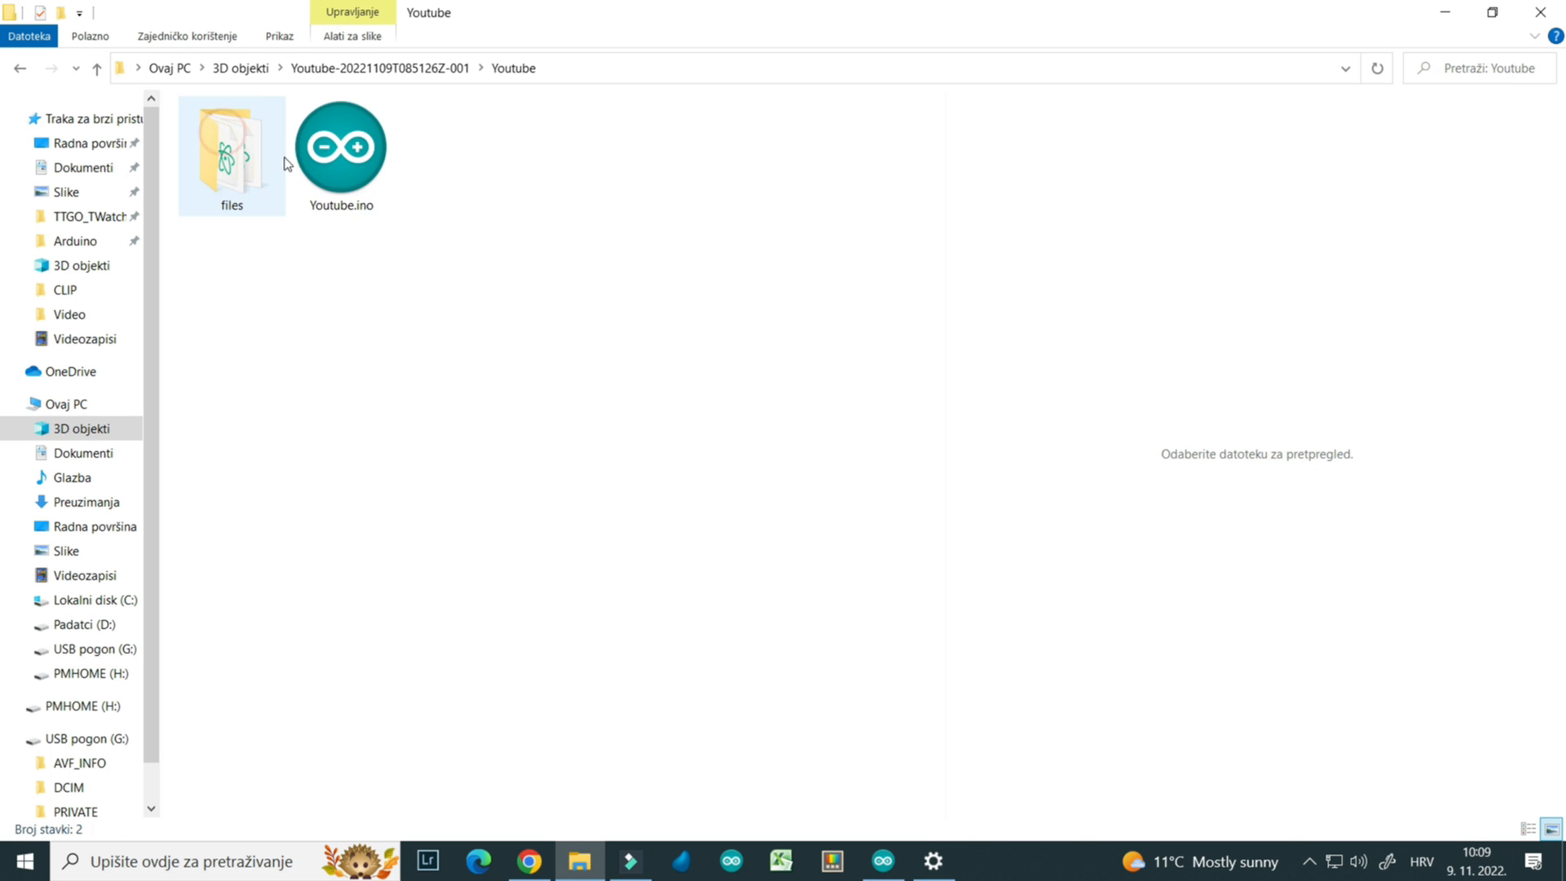
{"action": "double_click", "coordinate": [232, 145]}
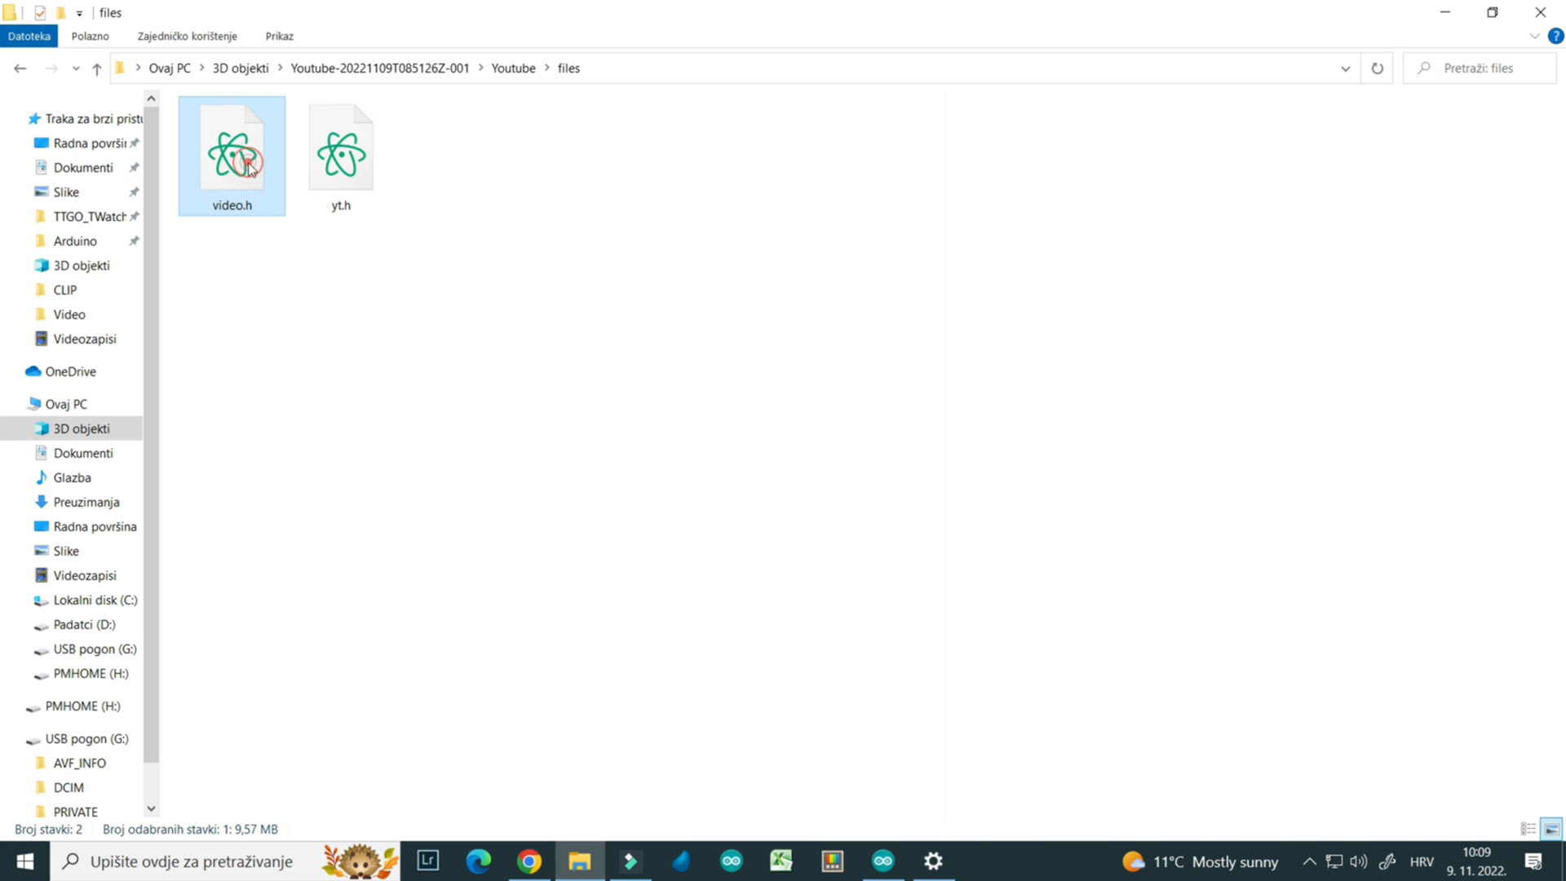
{"action": "left_click", "coordinate": [341, 150]}
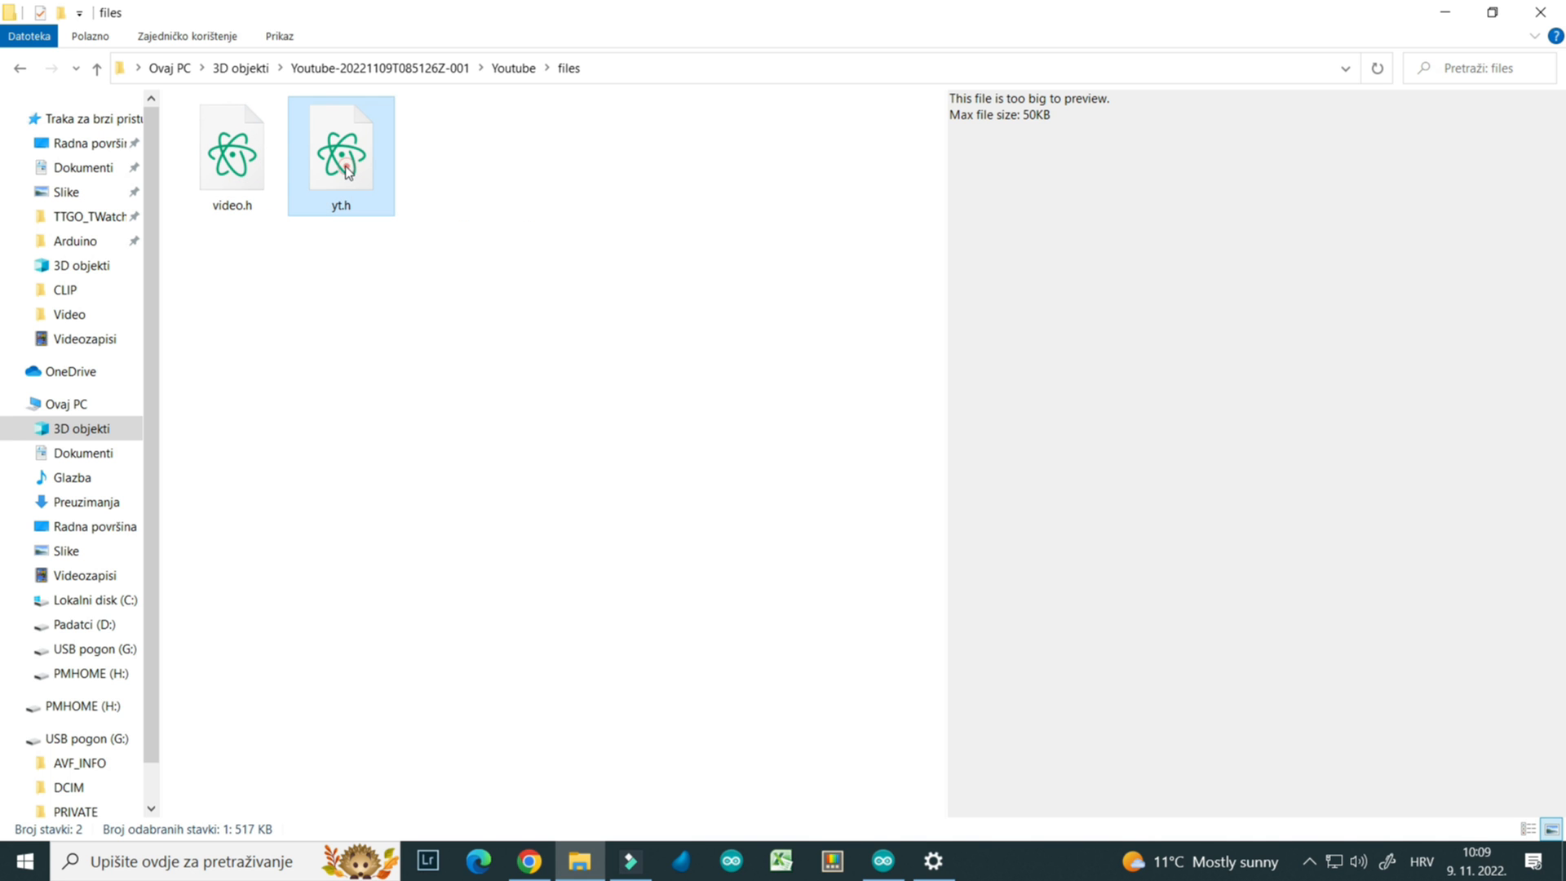